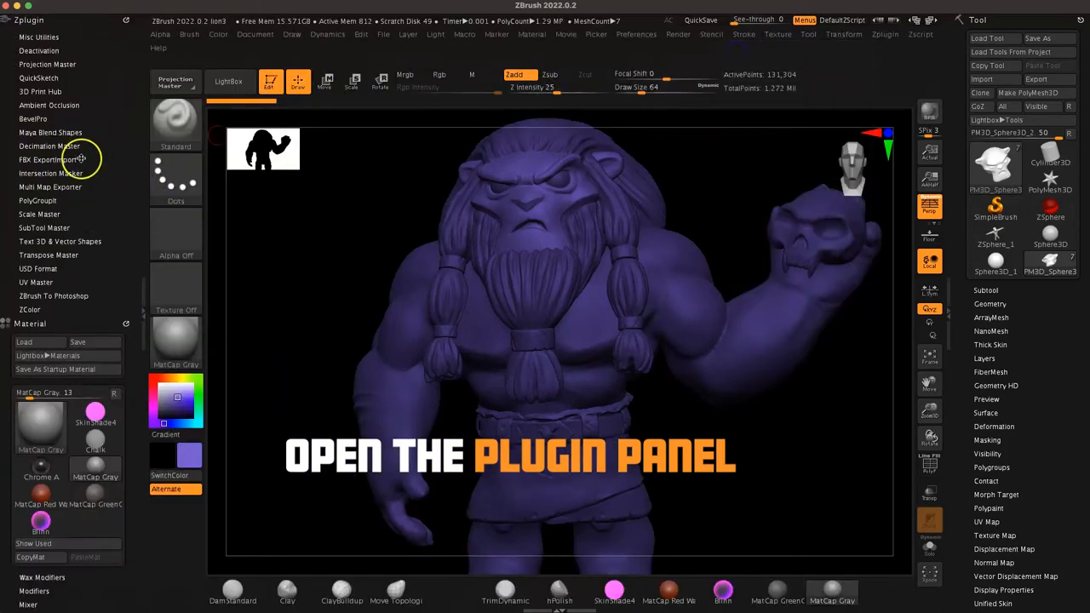
Use Decimation Master's MergeVisible to merge all lion subtools into one copy.
left_click(48, 147)
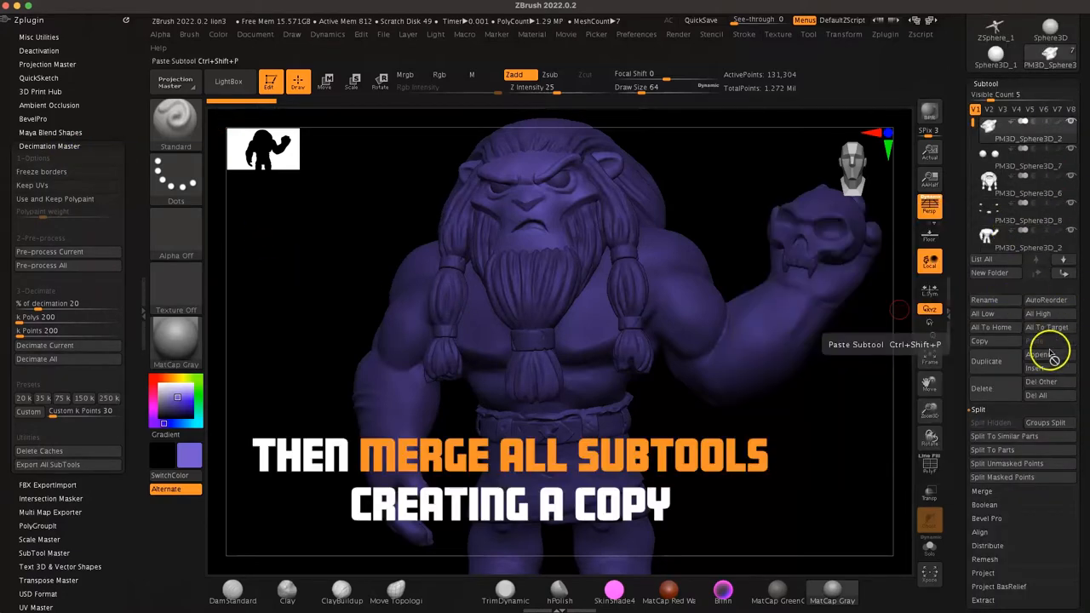
left_click(981, 422)
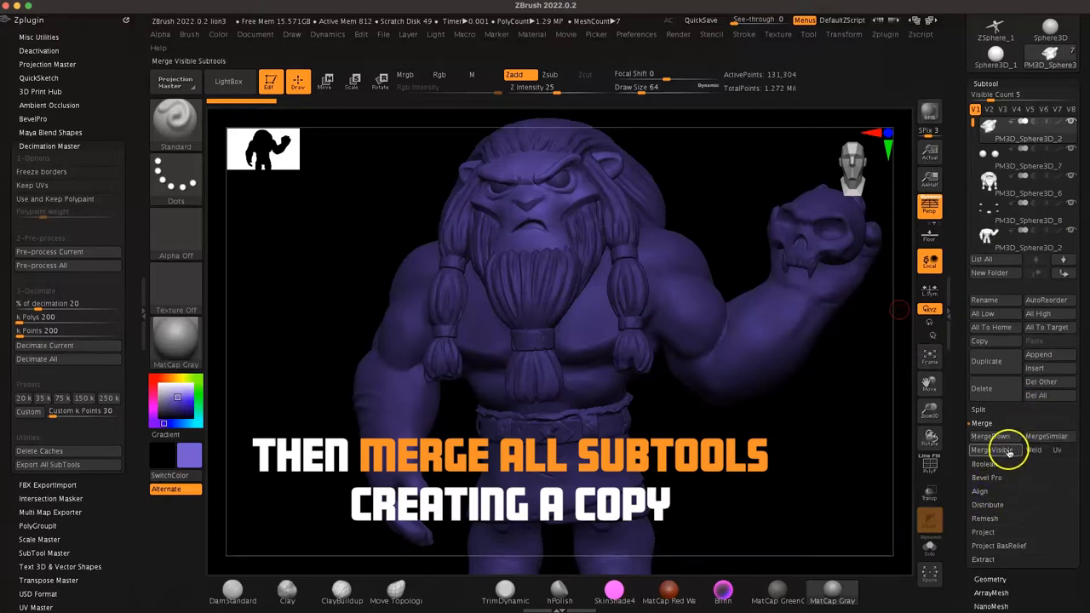
left_click(991, 450)
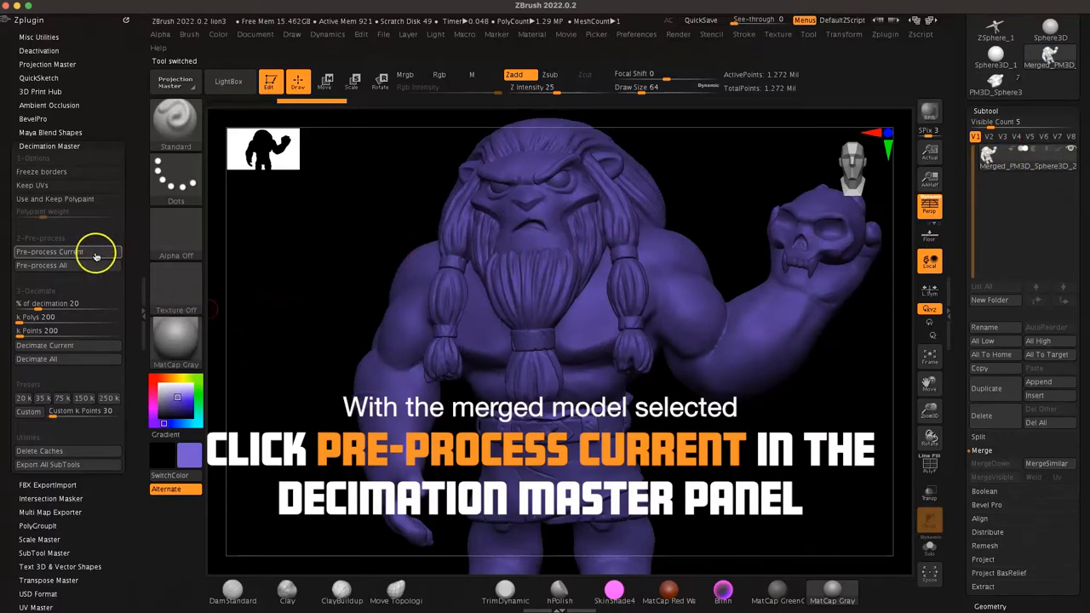
Pre-process the merged lion, then decimate it at 20% of its polygon count.
left_click(49, 253)
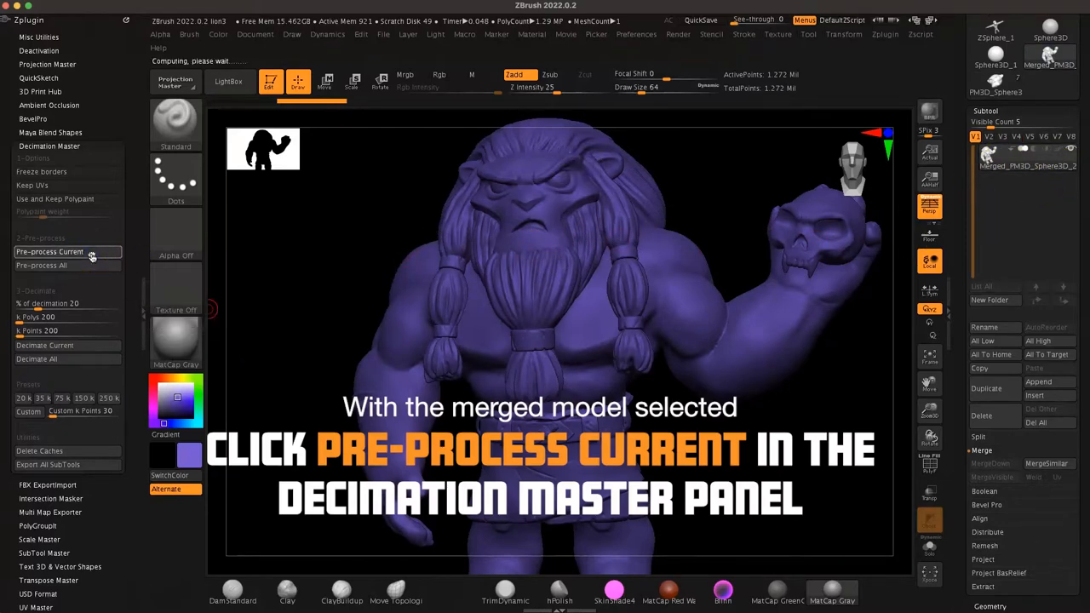
left_click(48, 253)
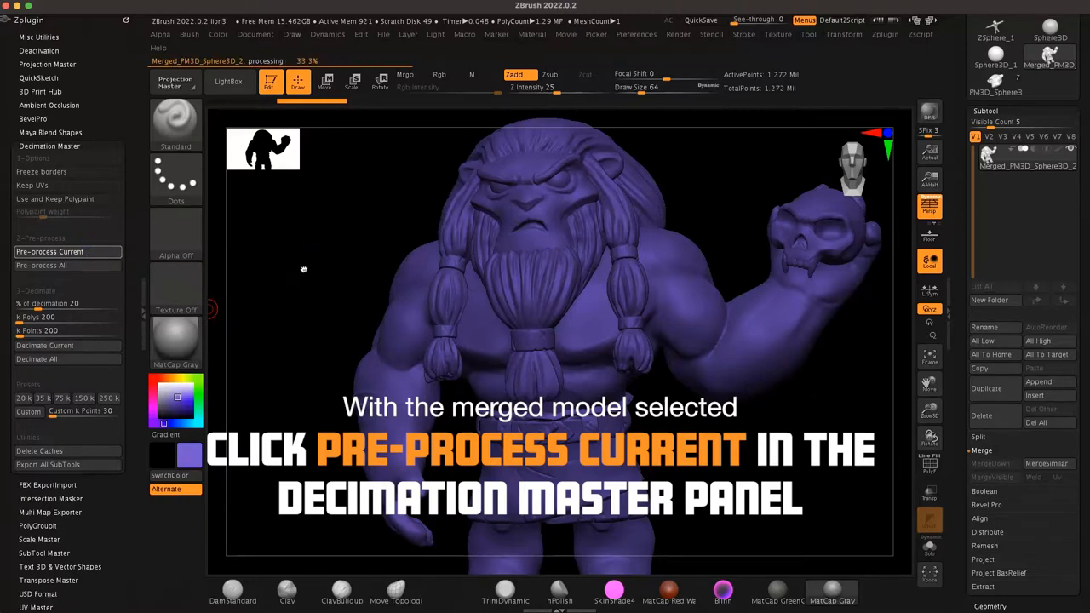
left_click(49, 252)
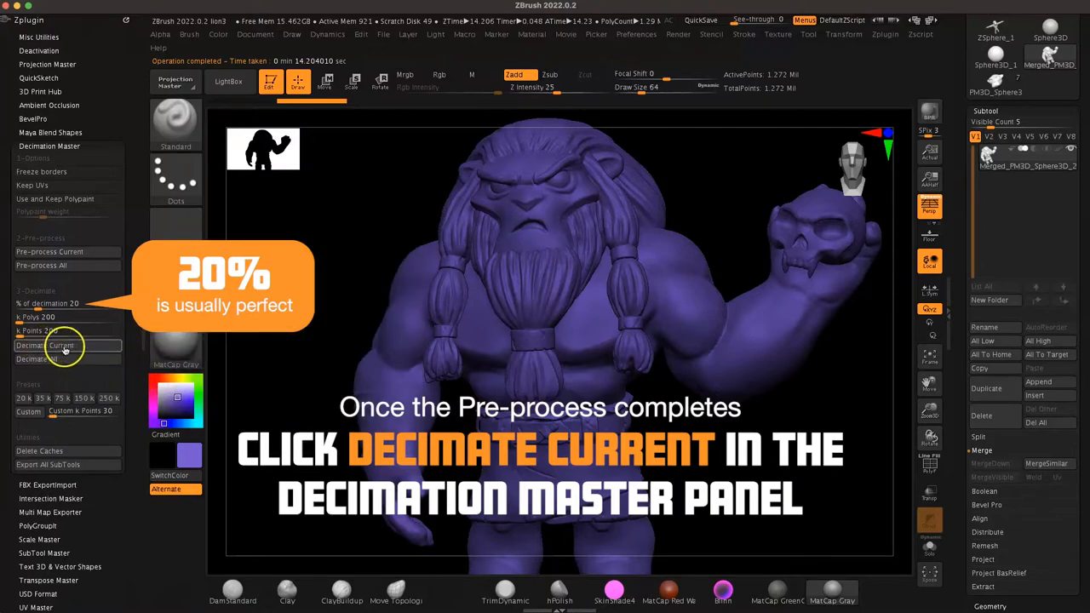
left_click(45, 344)
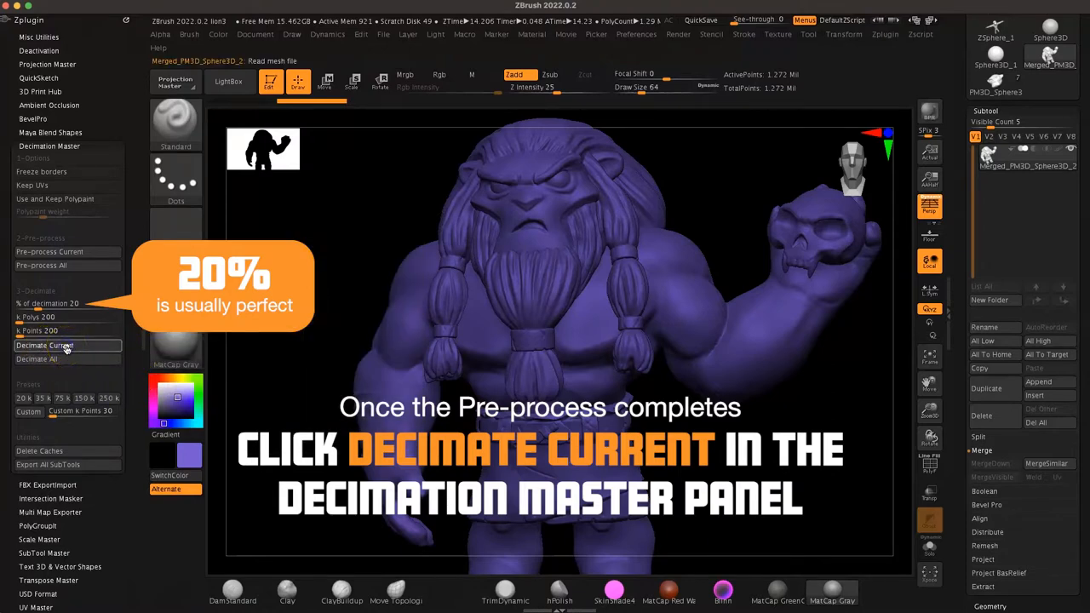
left_click(44, 344)
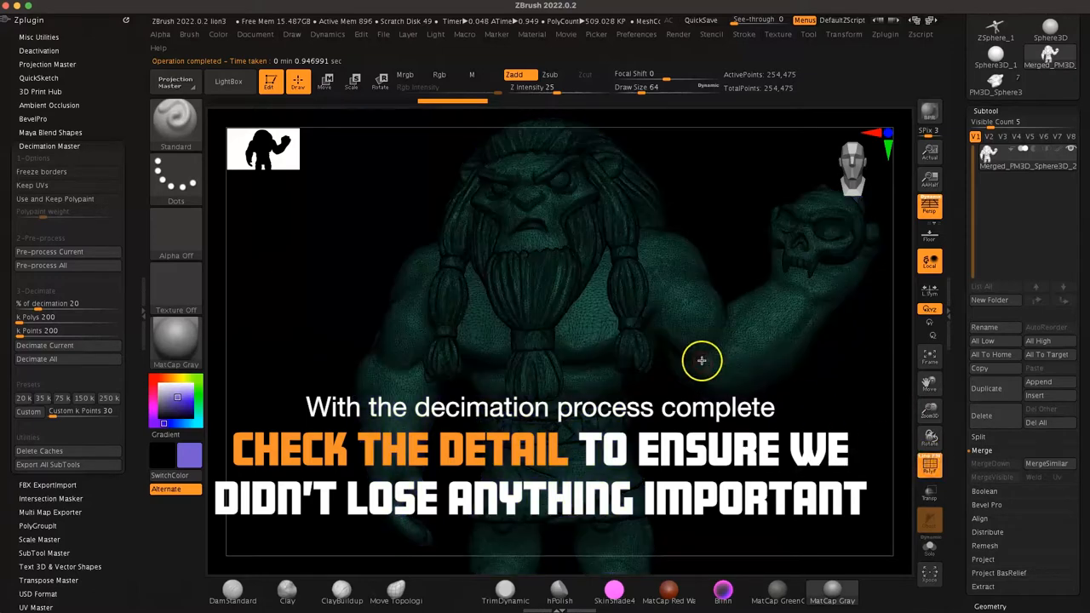
mouse_move(750, 225)
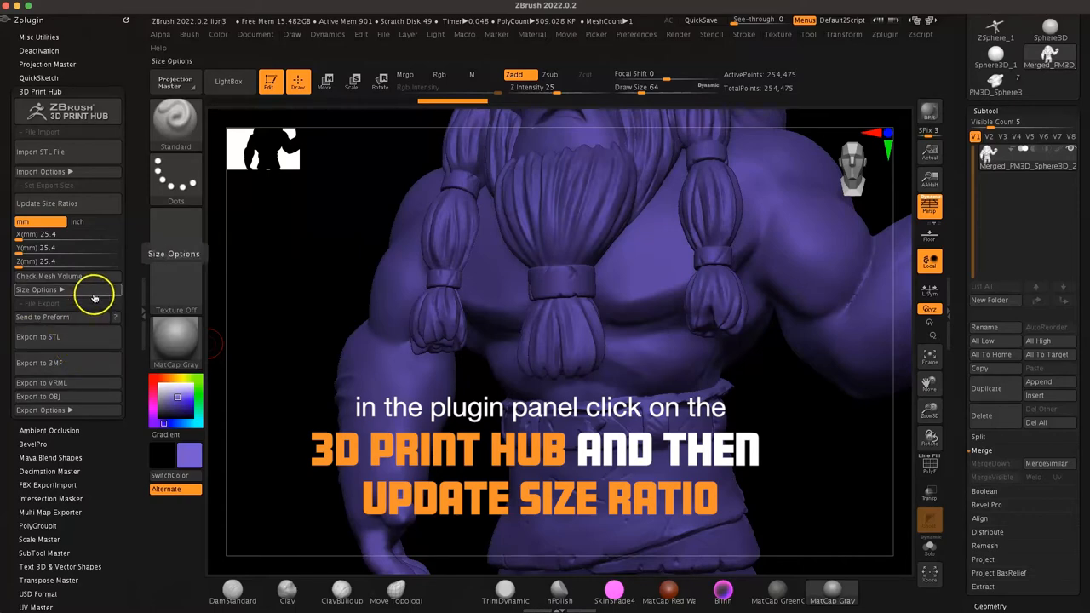
mouse_move(48, 204)
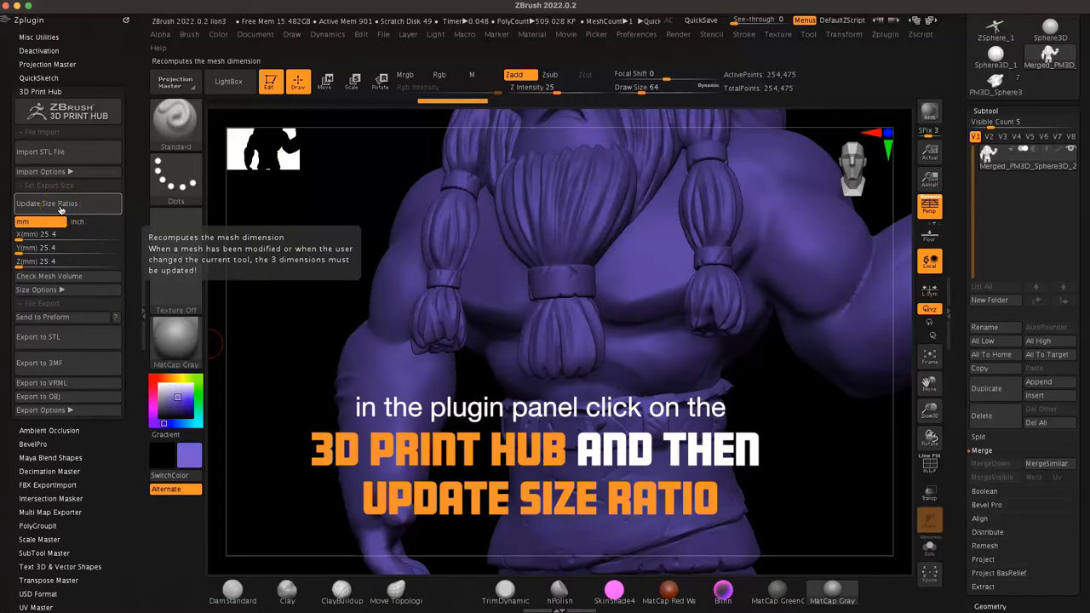
Update size ratios in 3D Print Hub and set the lion to about 170 × 158 × 78 mm.
left_click(46, 204)
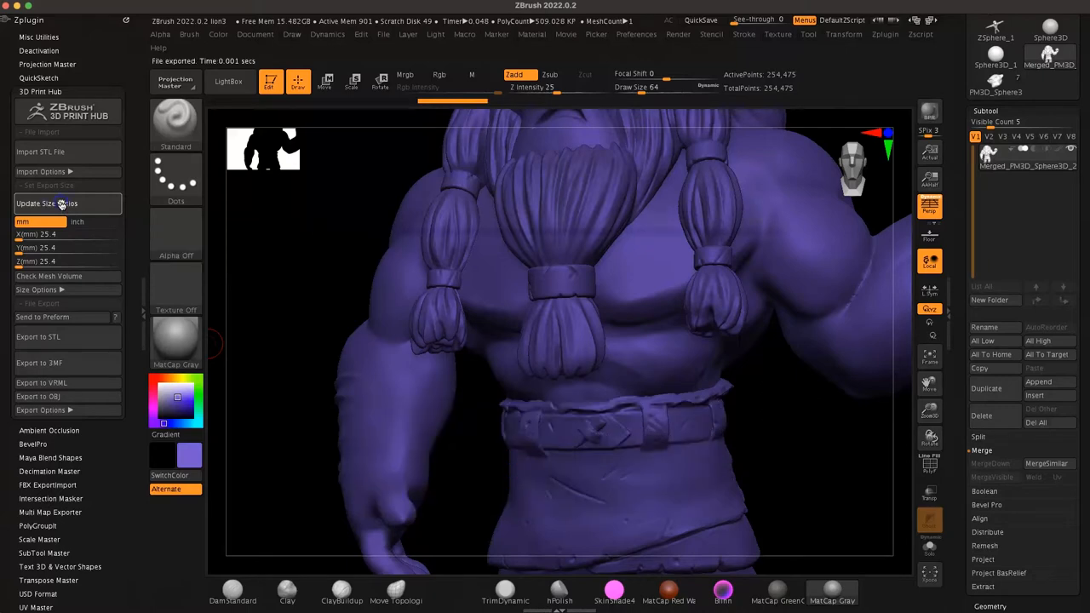
left_click(46, 203)
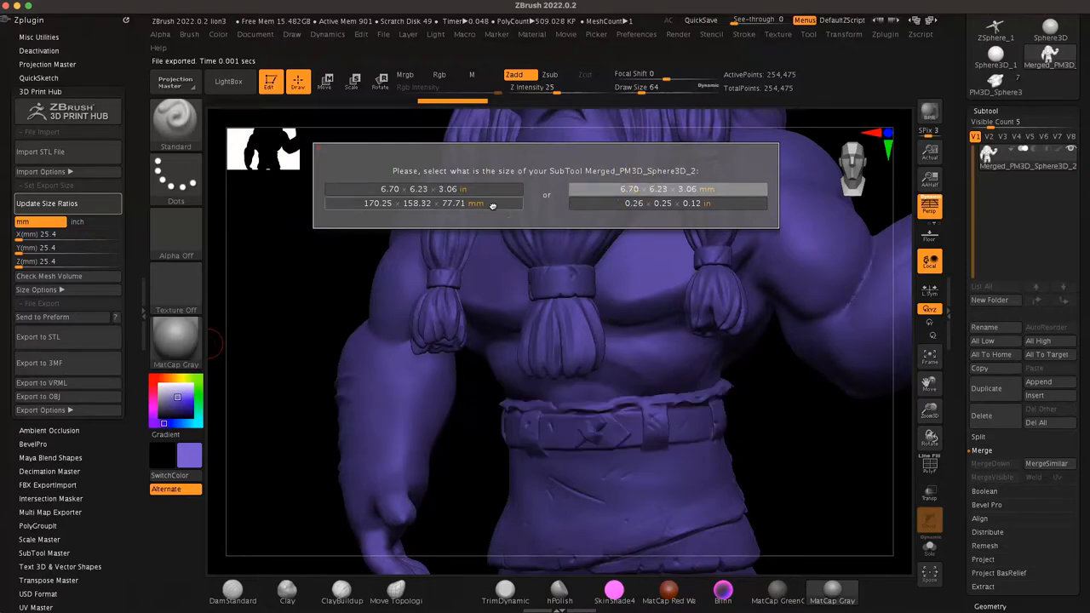
left_click(423, 196)
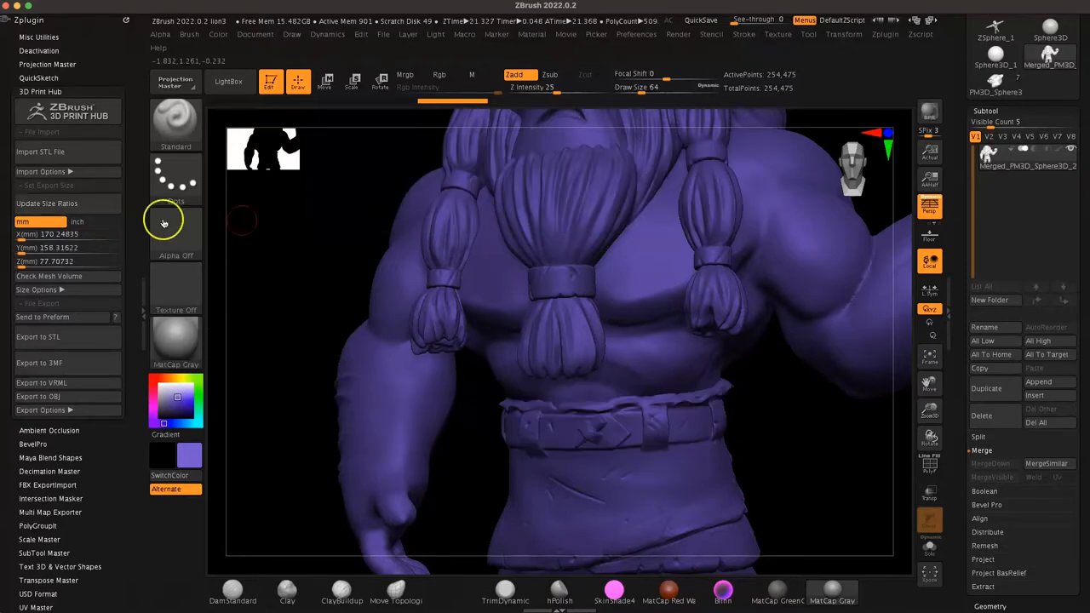
mouse_move(108, 262)
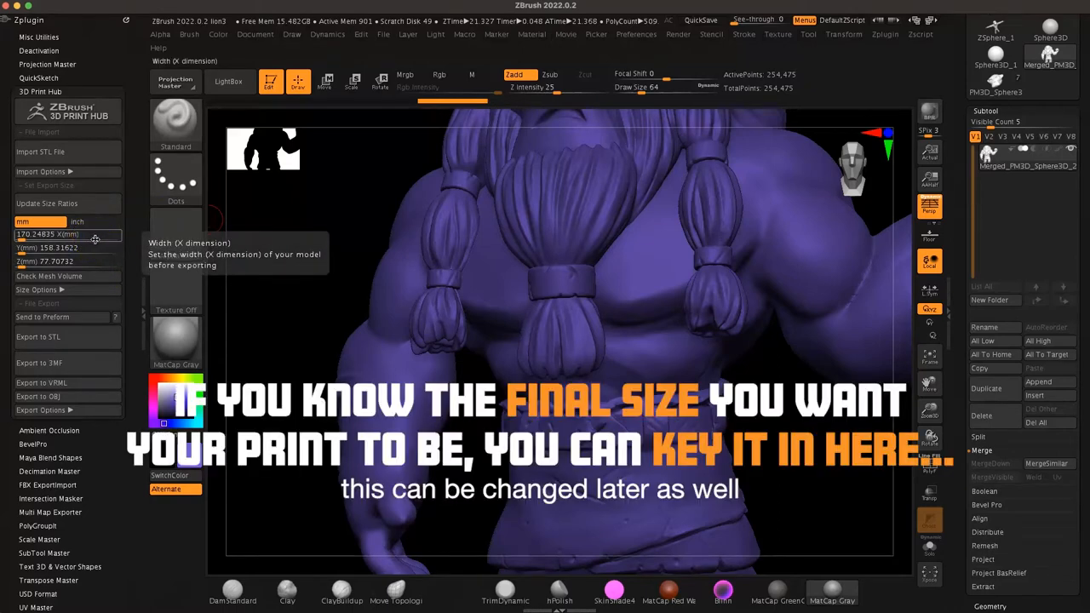
left_click(48, 236)
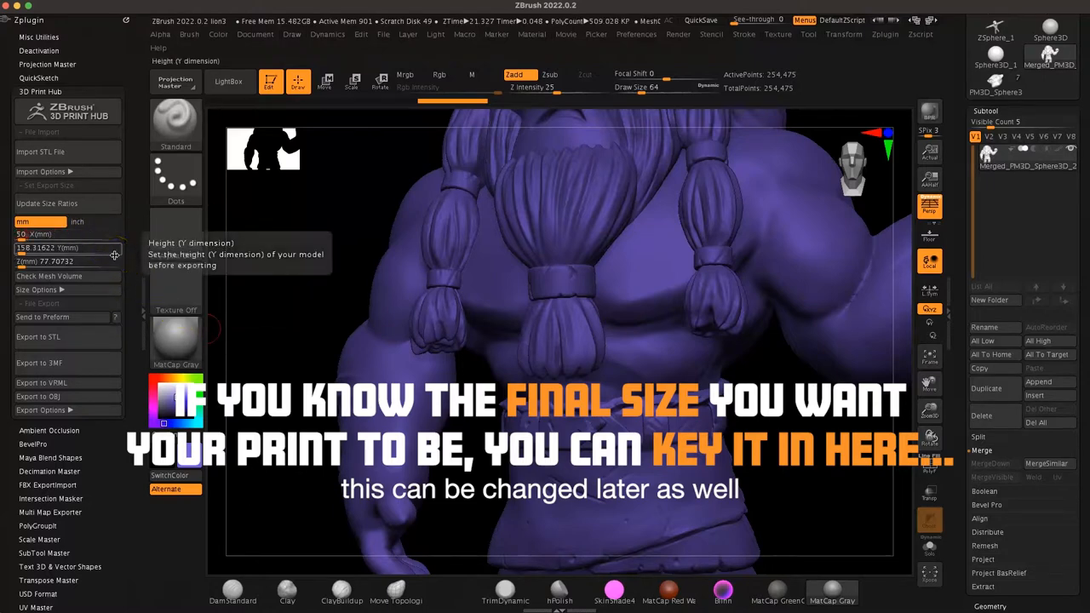
left_click(43, 249)
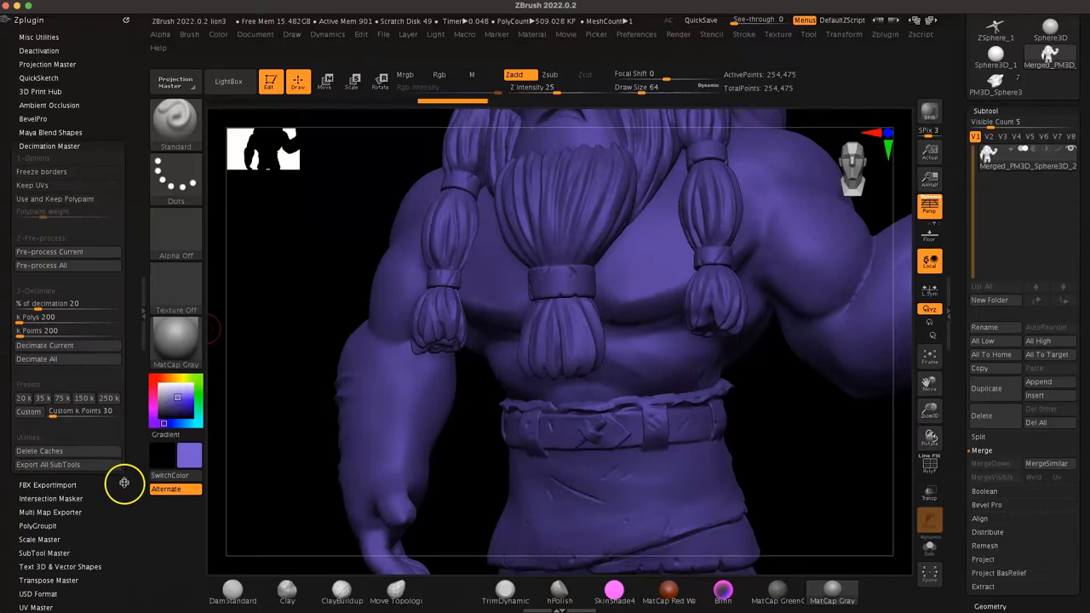
mouse_move(130, 327)
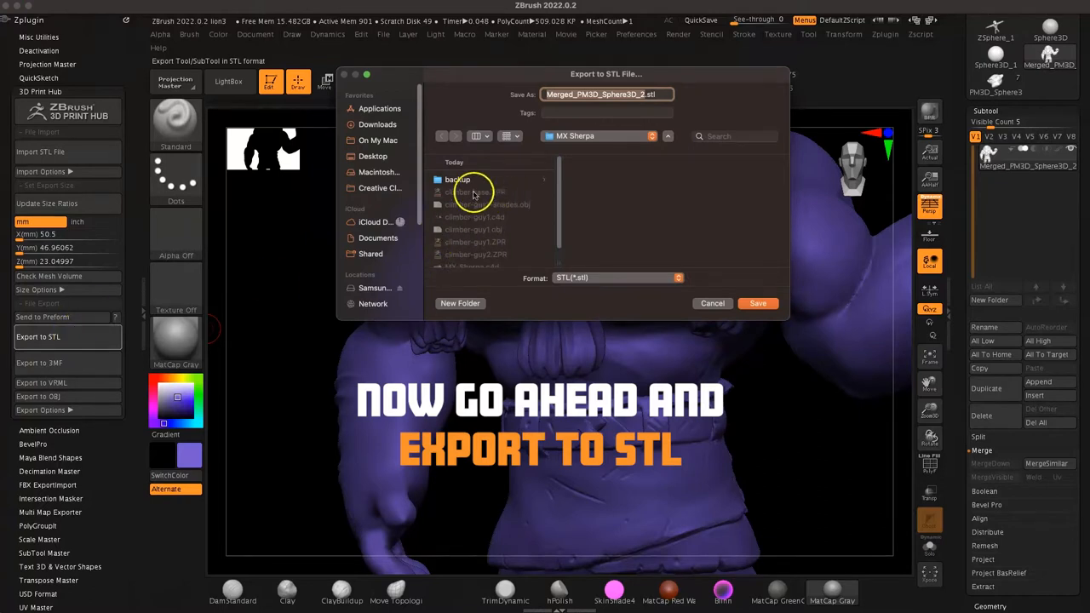
Save the lion to the Desktop as Lion-4.stl.
left_click(373, 157)
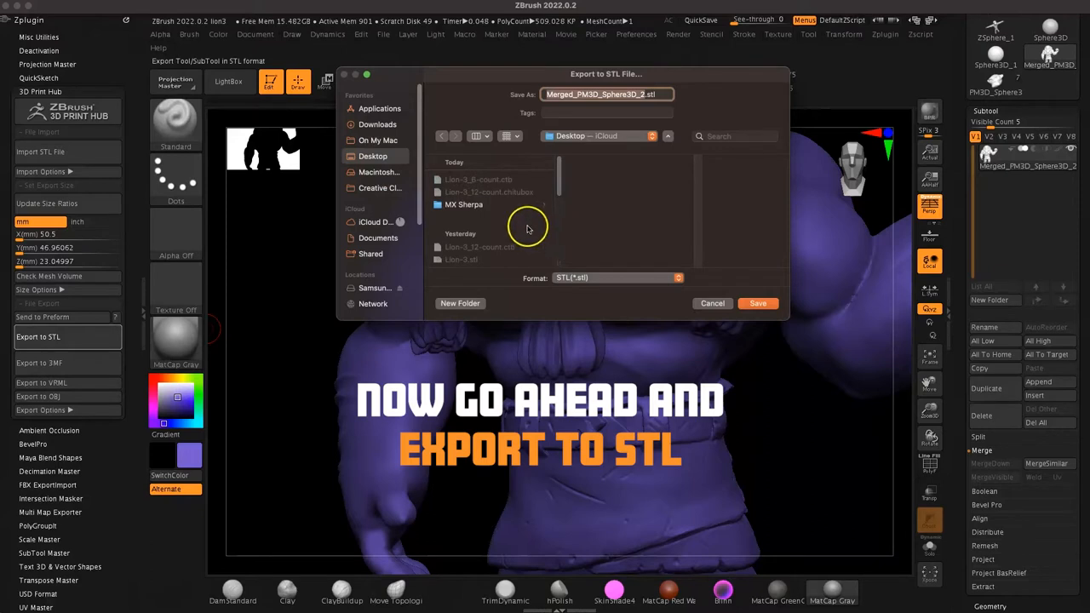
left_click(460, 230)
type("Lion-4")
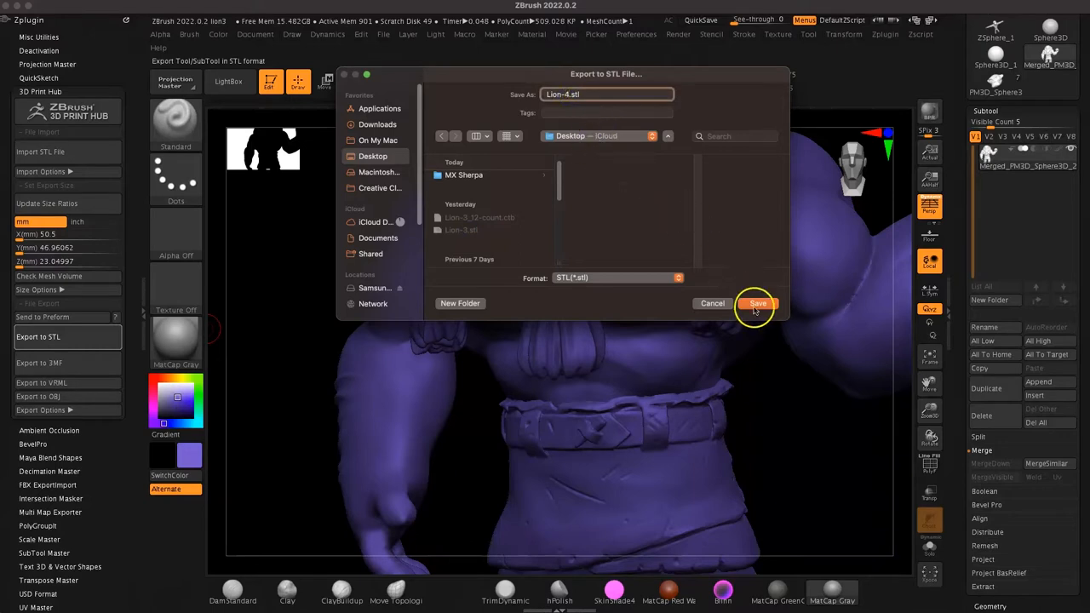
left_click(757, 303)
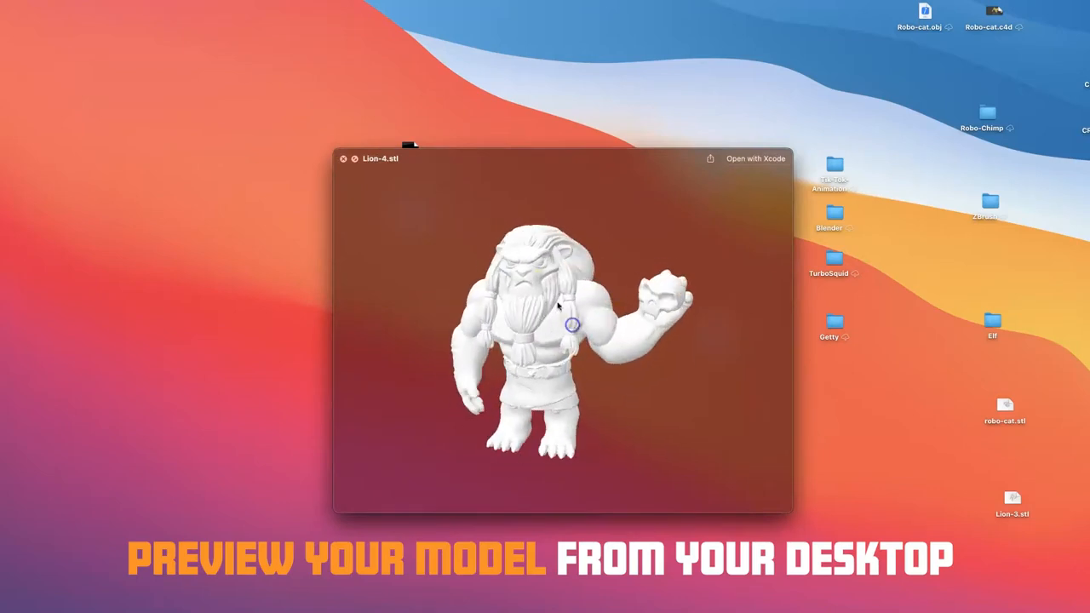
Rotate the Quick Look preview of Lion-4.stl to inspect the model.
left_click_drag(572, 324, 541, 305)
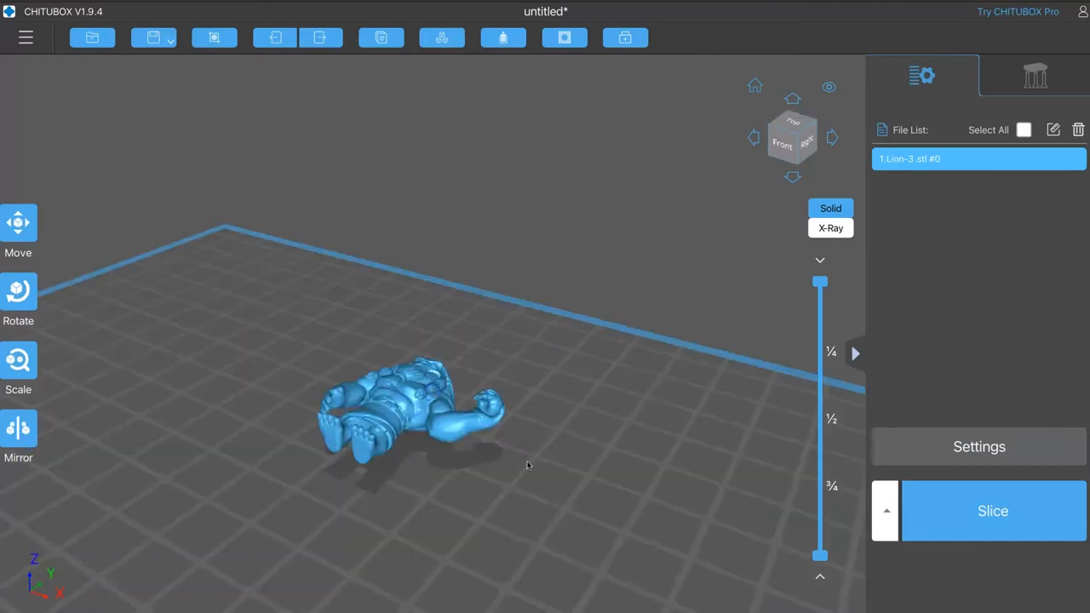
Scale the imported lion by entering 50 mm as its X size.
left_click(18, 366)
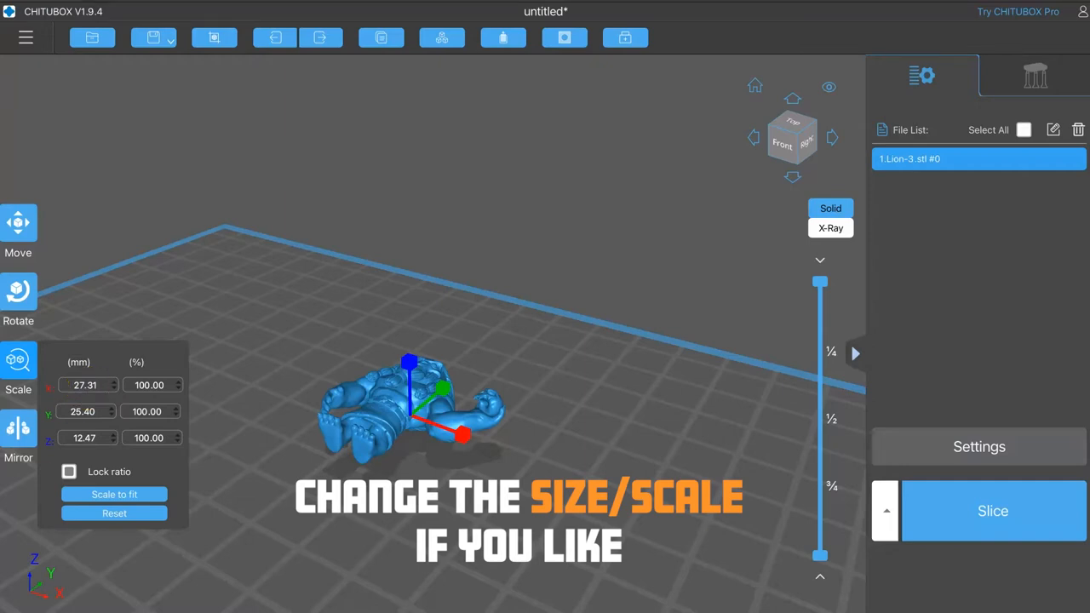
left_click(85, 385)
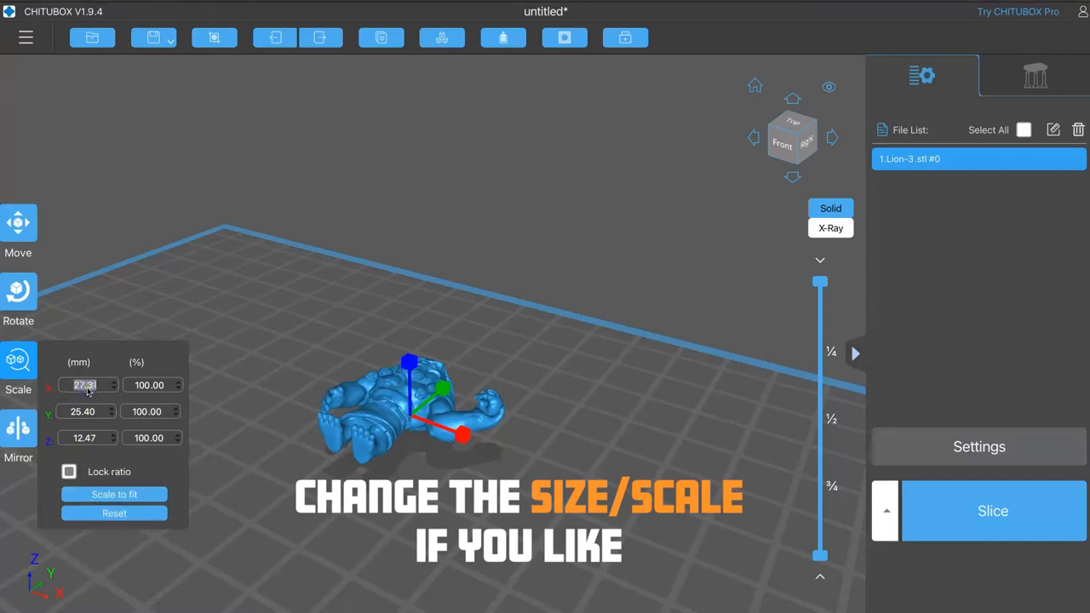
type("50")
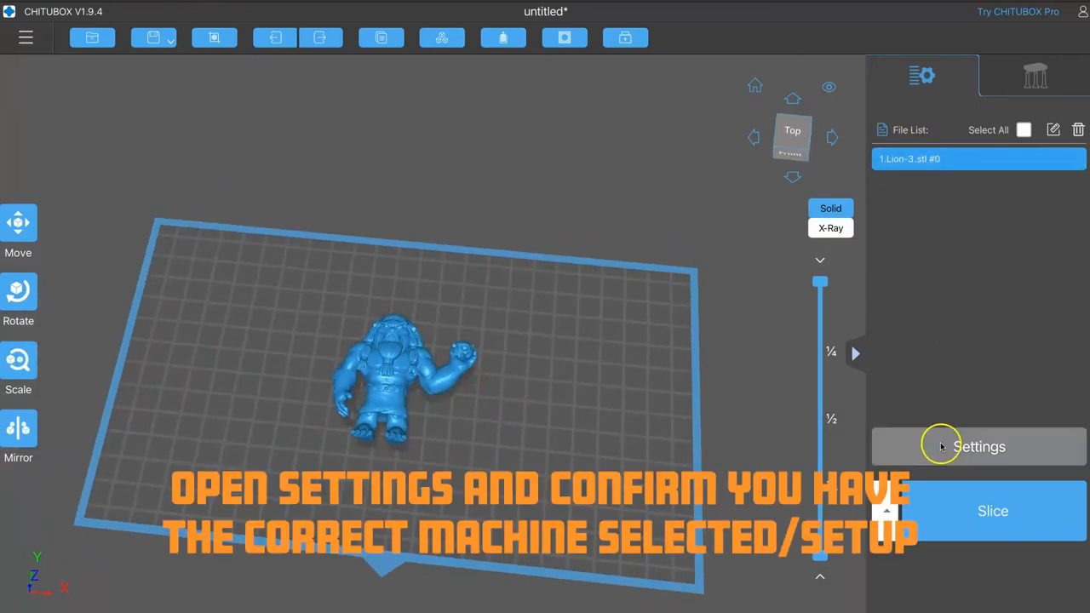
Confirm the ELEGOO SATURN 2 machine profile and rotate the lion upright on the plate.
left_click(978, 446)
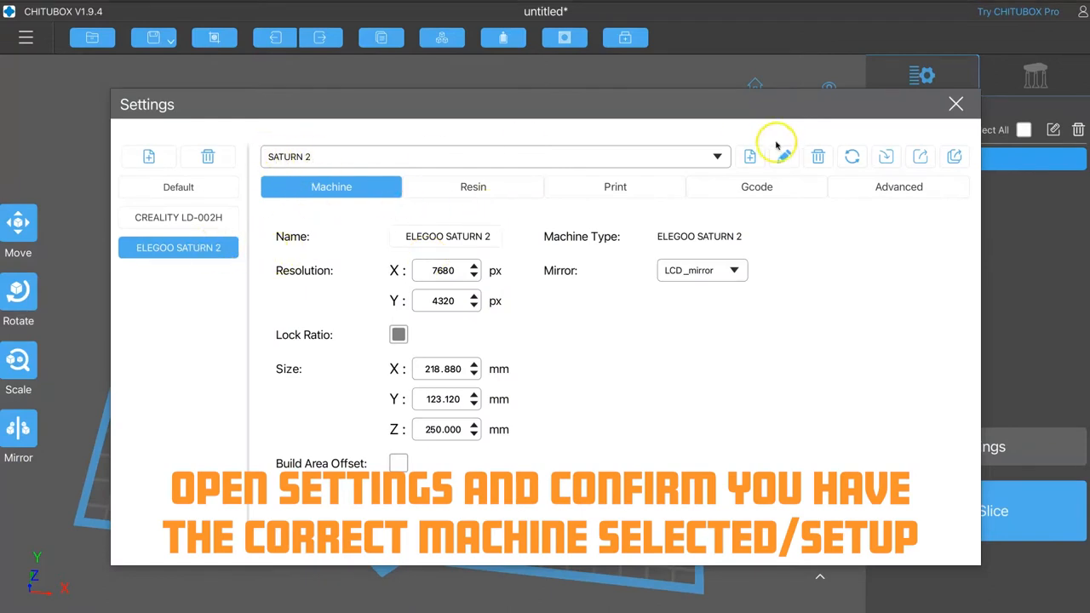
left_click(955, 104)
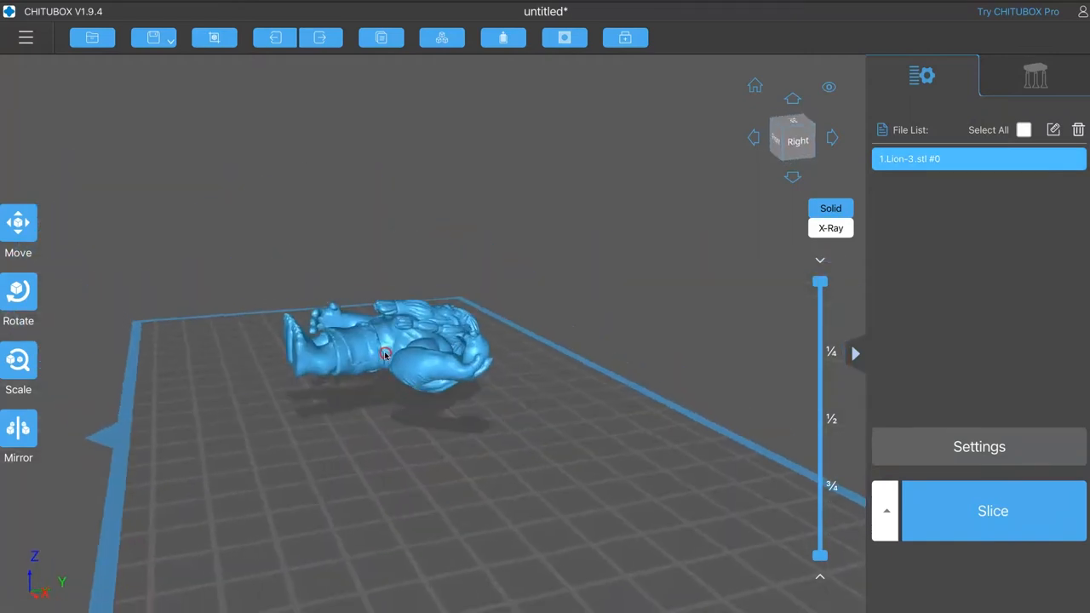
left_click(17, 298)
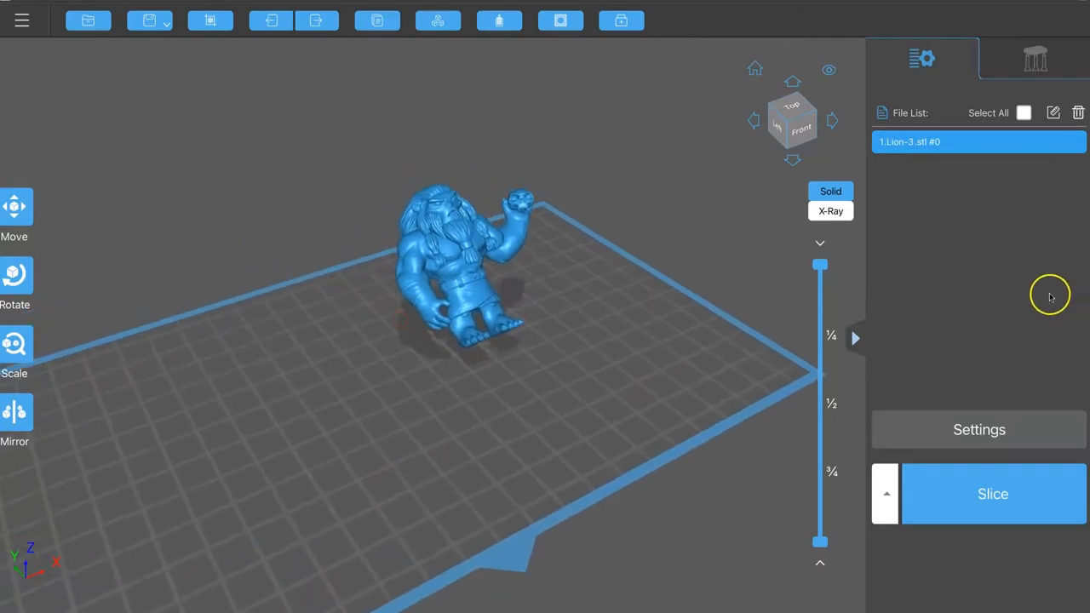
Choose the Medium support preset, review its top parameters, and return to the model list.
left_click(1035, 58)
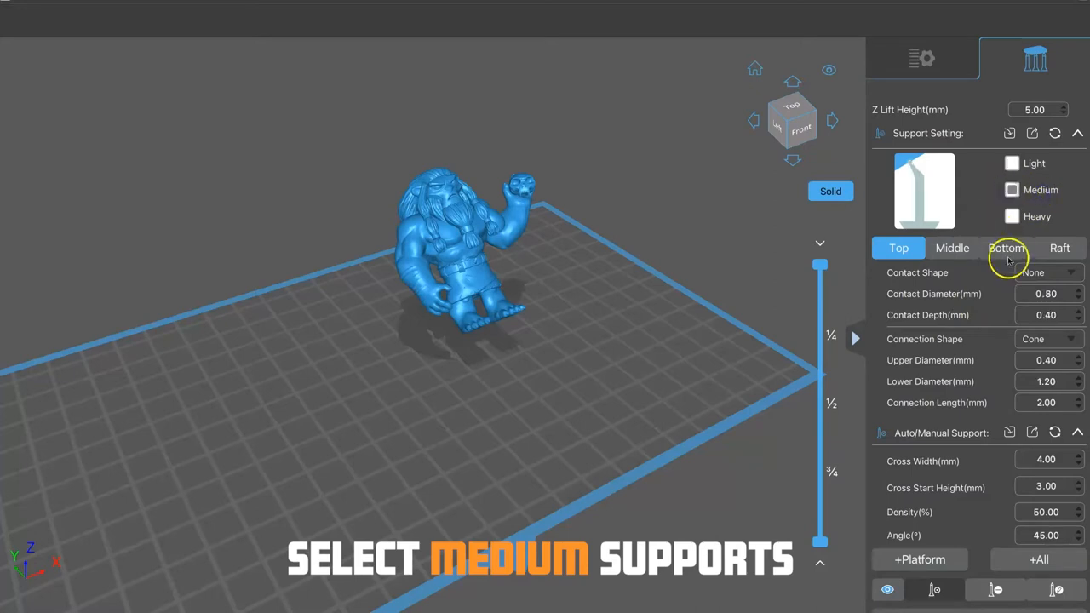
left_click(952, 249)
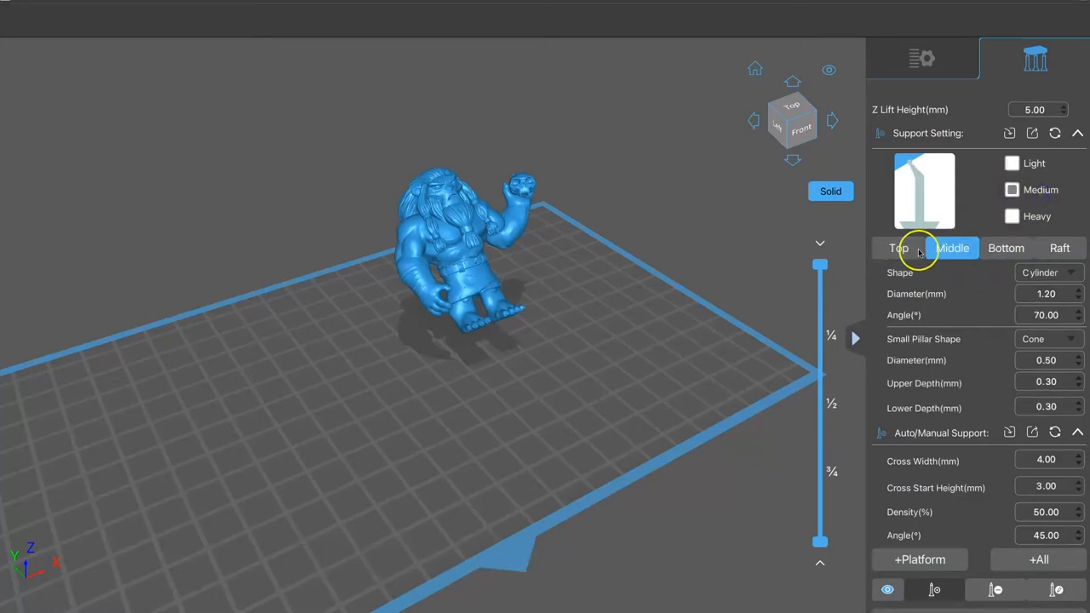
left_click(900, 248)
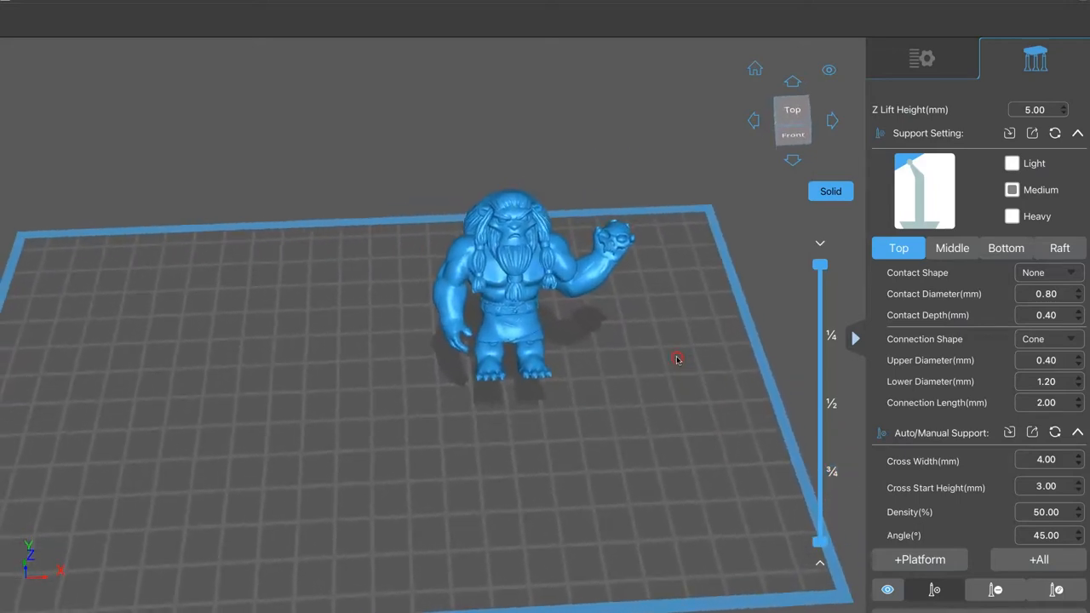
left_click_drag(678, 357, 736, 388)
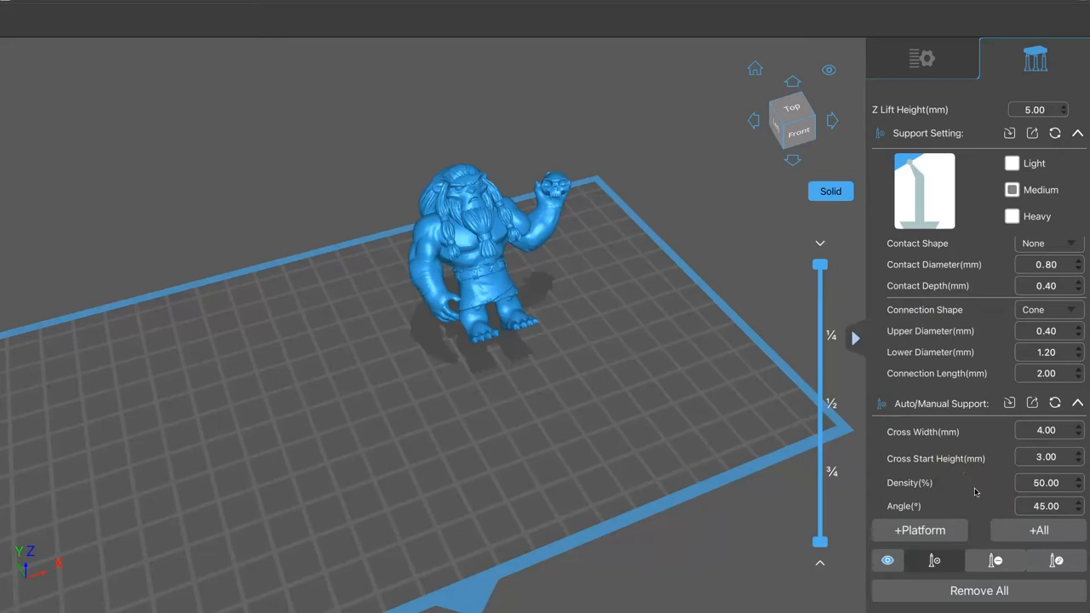
mouse_move(978, 492)
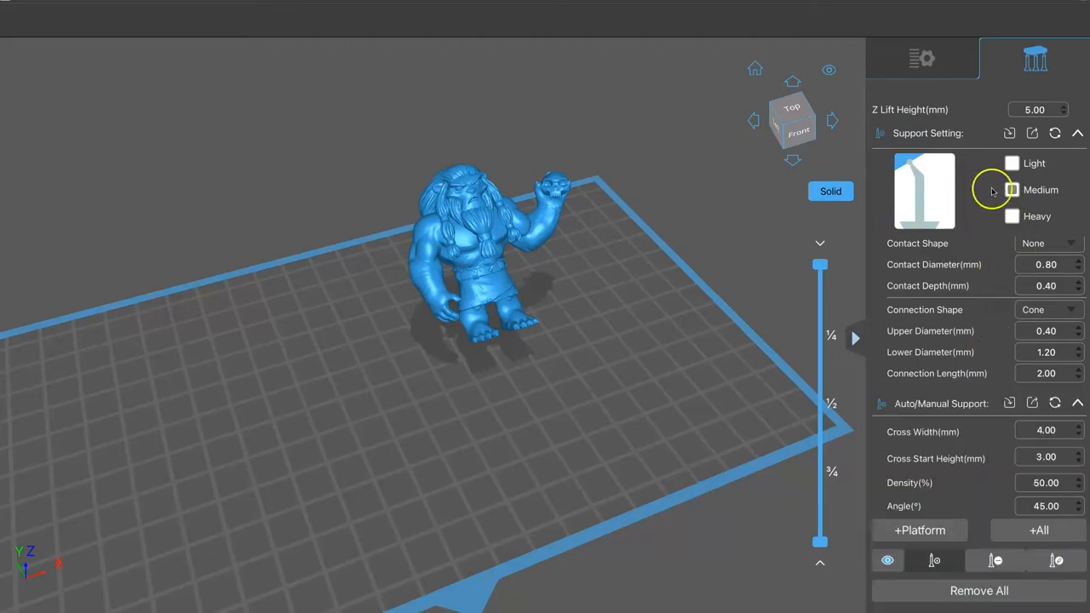
left_click(923, 58)
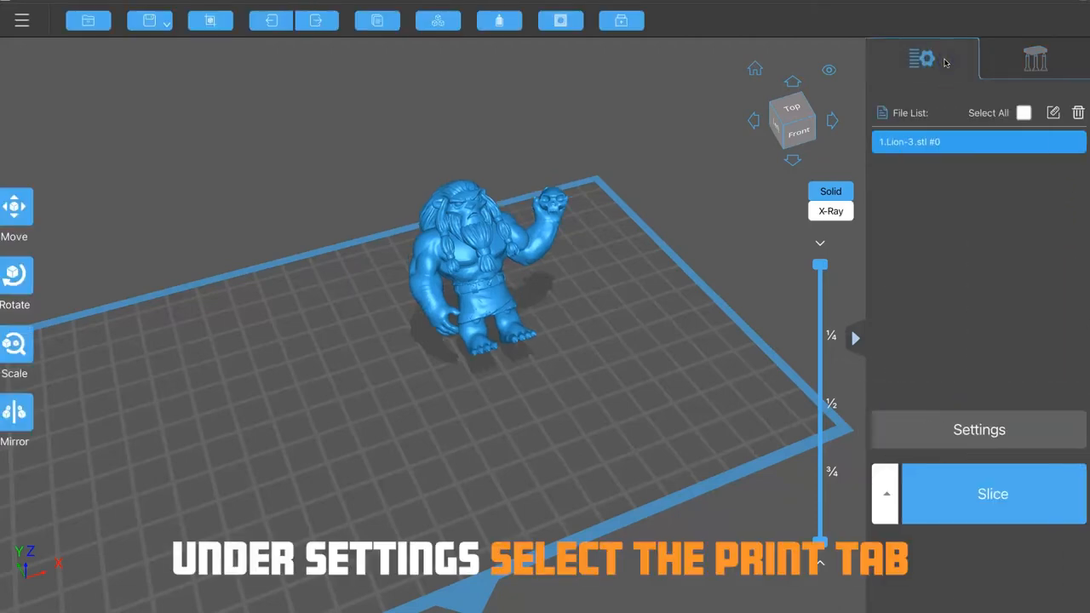
Set the Print tab to 30 s bottom exposure and 2.5 s exposure time.
left_click(978, 429)
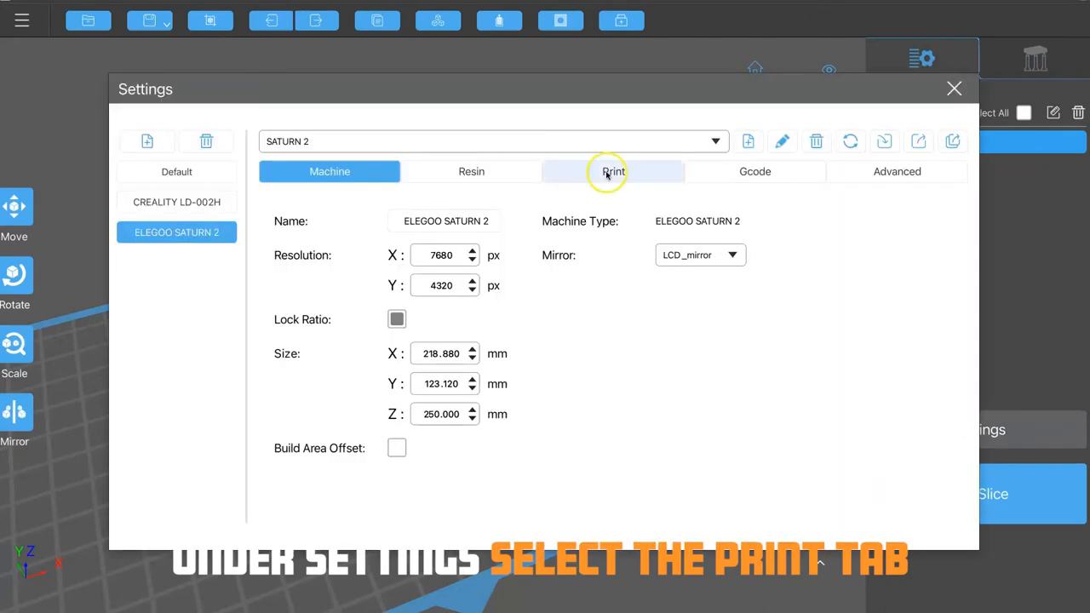
mouse_move(505, 170)
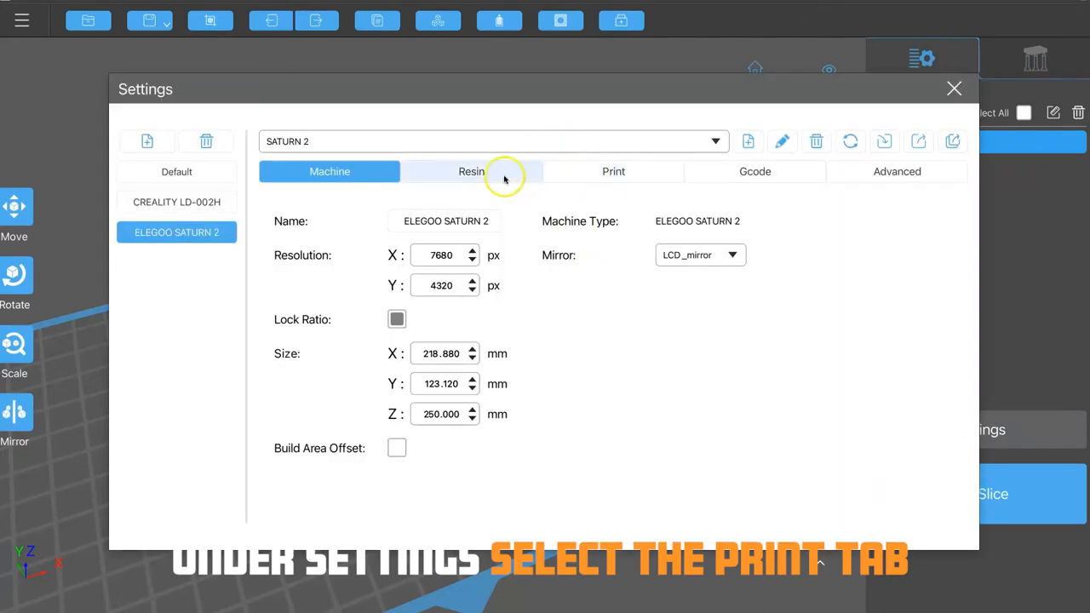
left_click(613, 171)
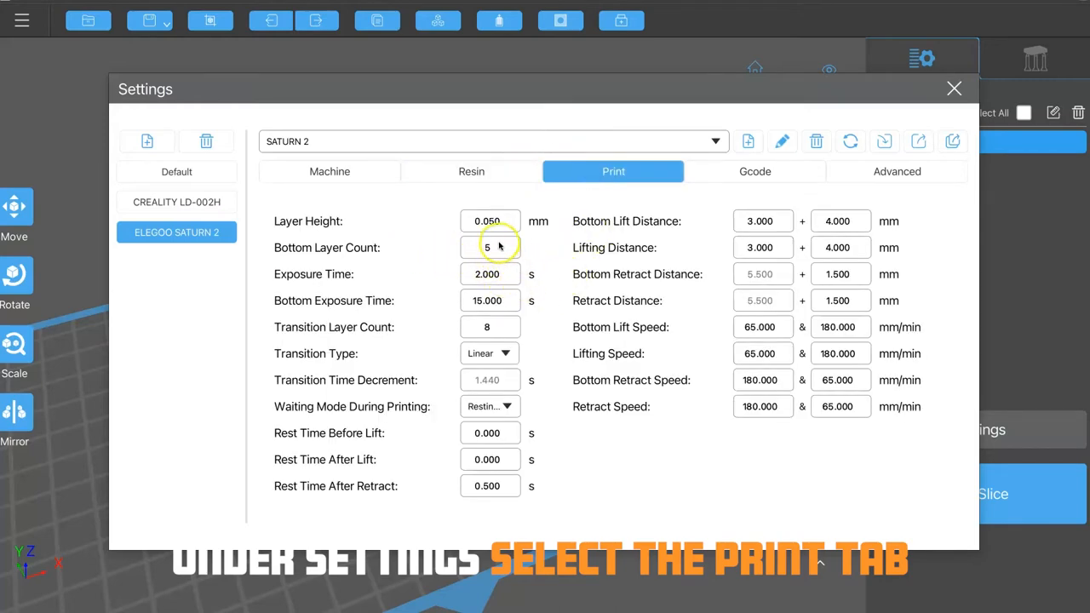
left_click(490, 300)
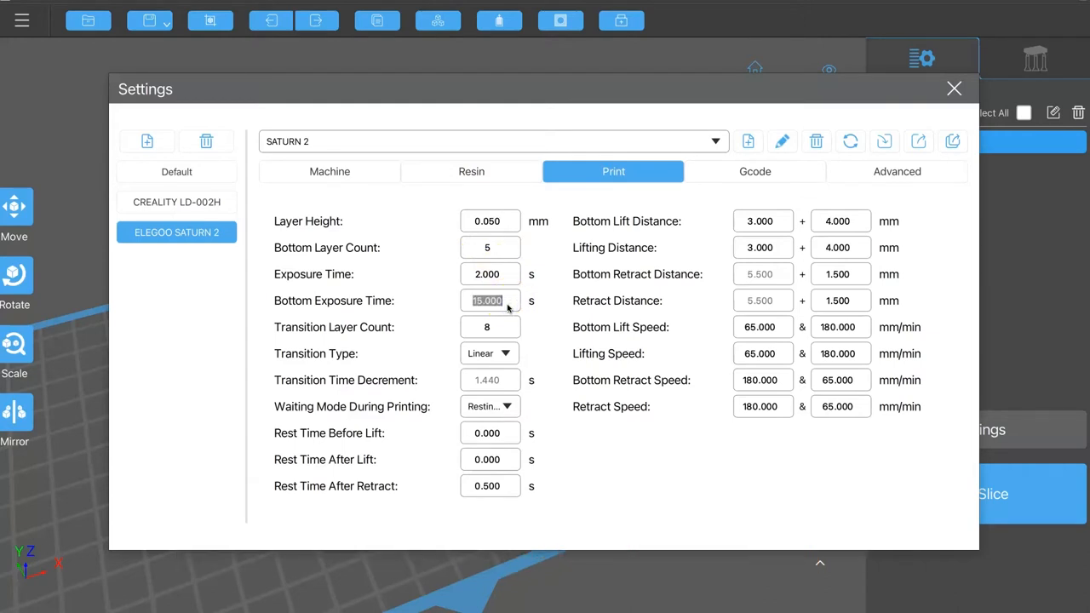
type("30.000")
left_click(490, 275)
type("2")
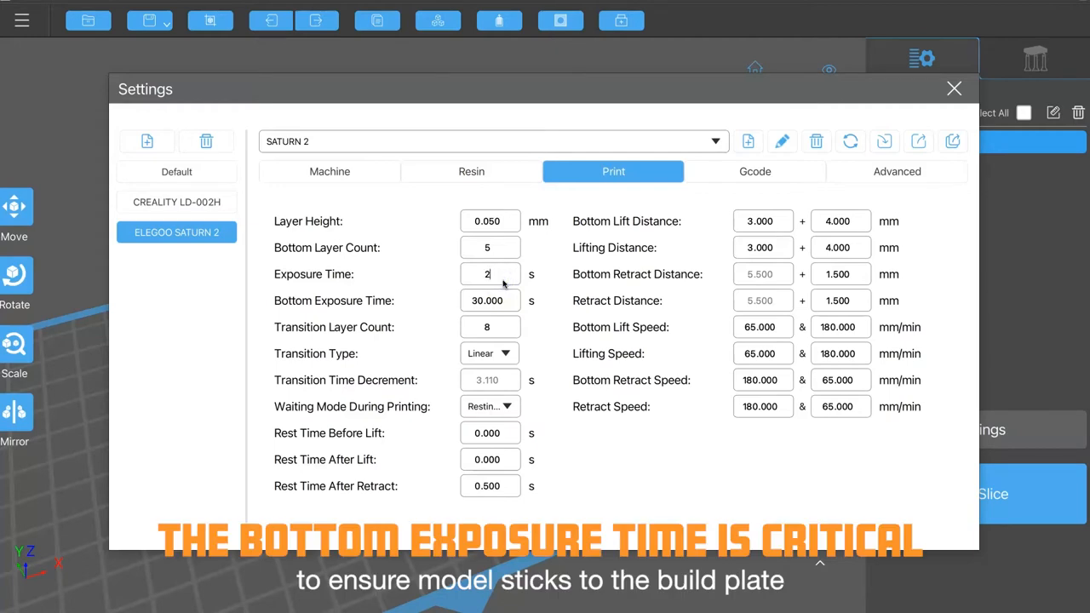
type(".500")
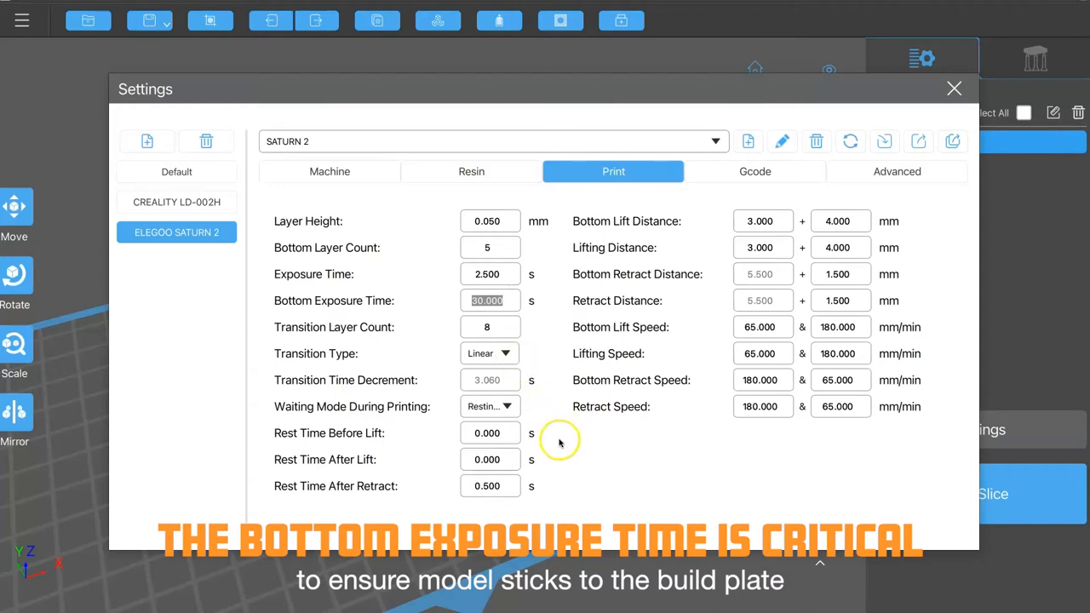
mouse_move(616, 426)
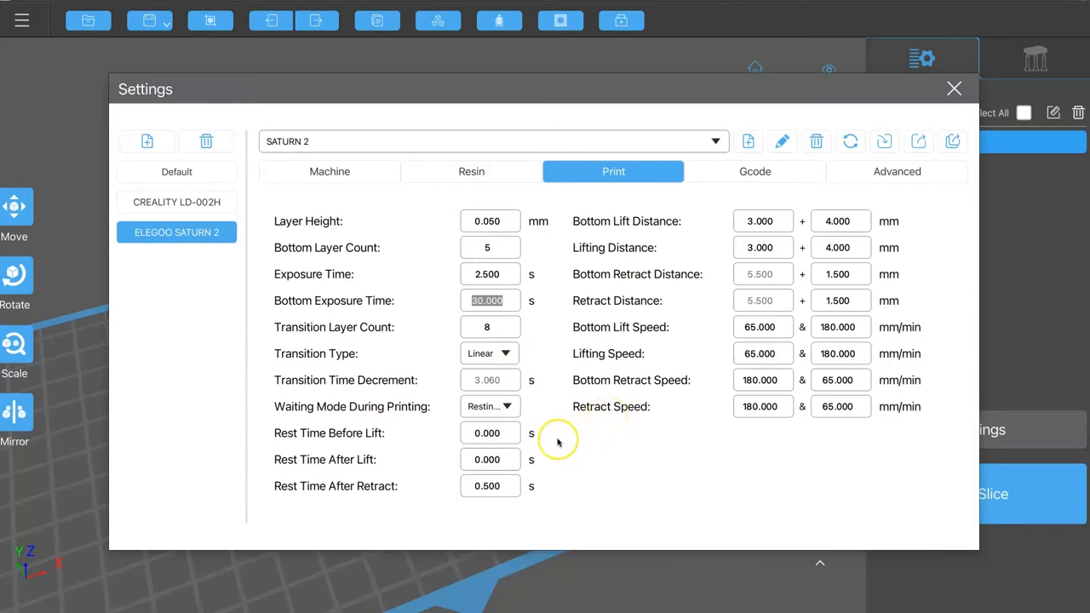
mouse_move(559, 443)
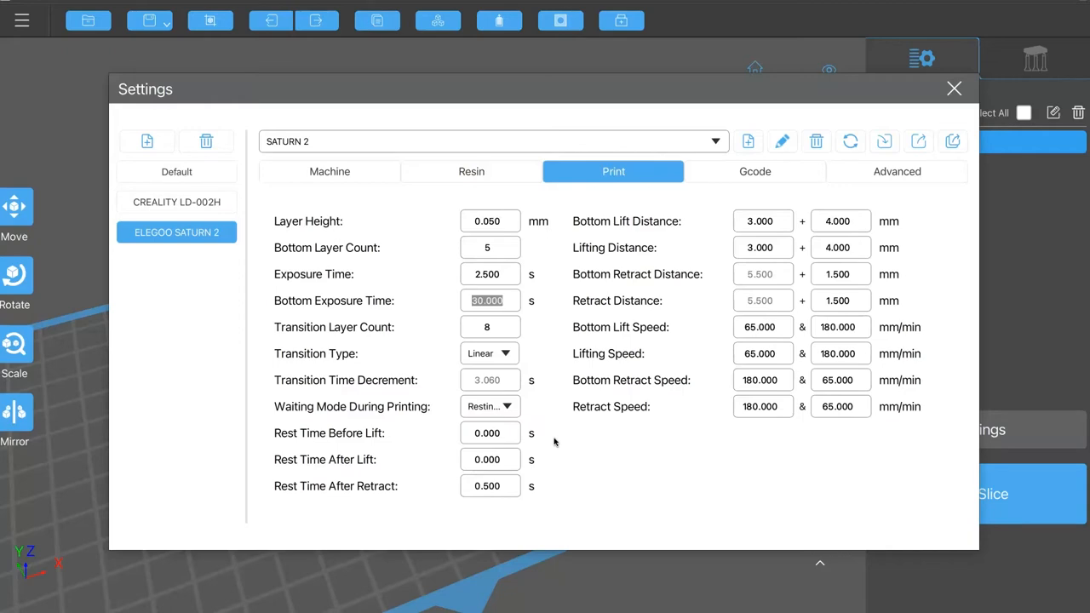
Auto-generate supports under the whole lion with +All and inspect them from below.
left_click(954, 88)
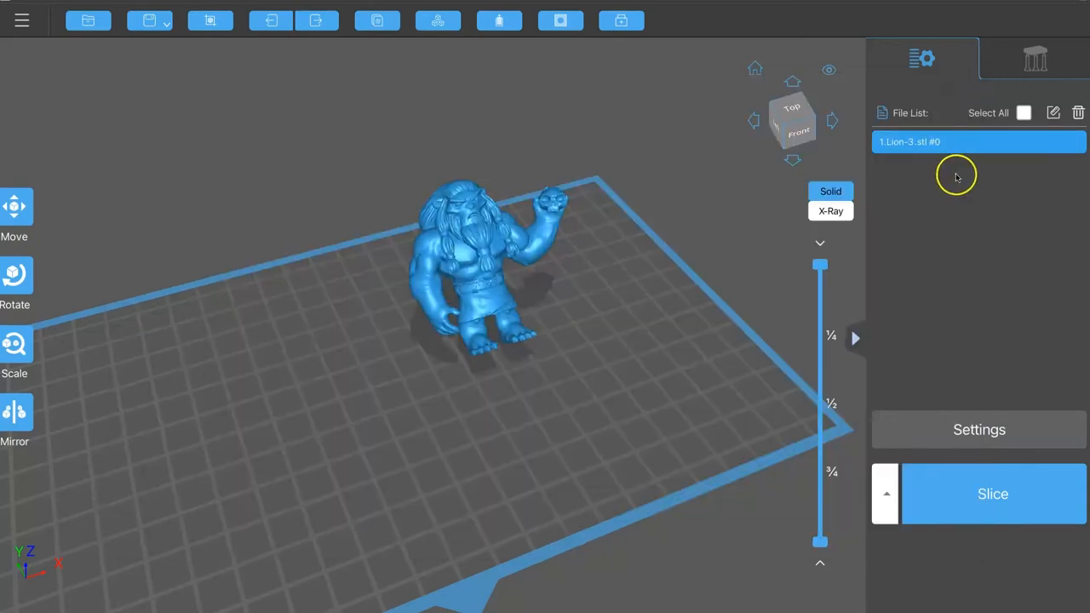
left_click(1036, 58)
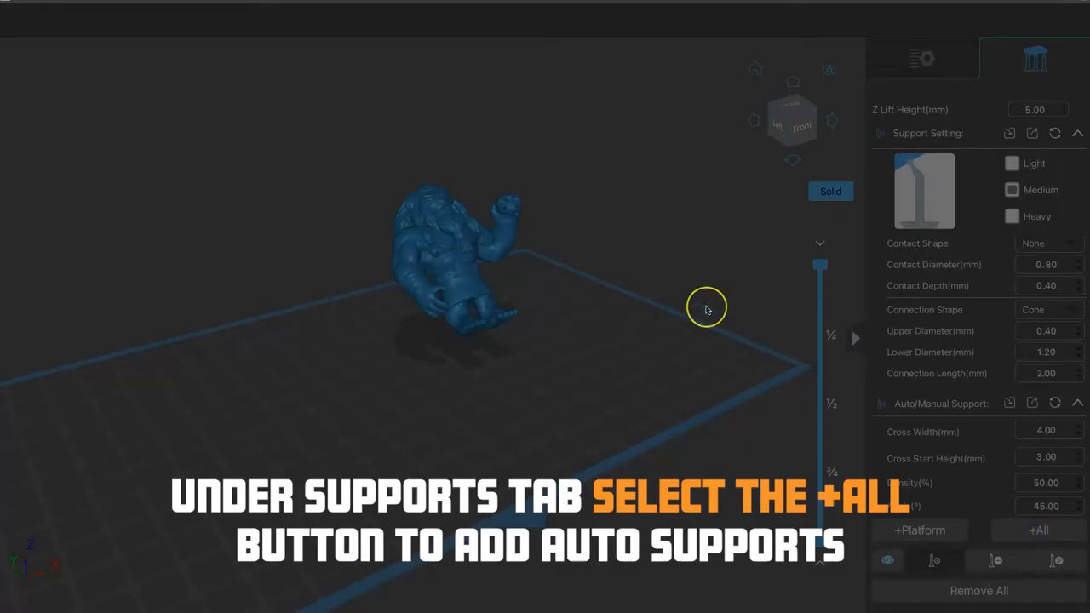
left_click(1039, 529)
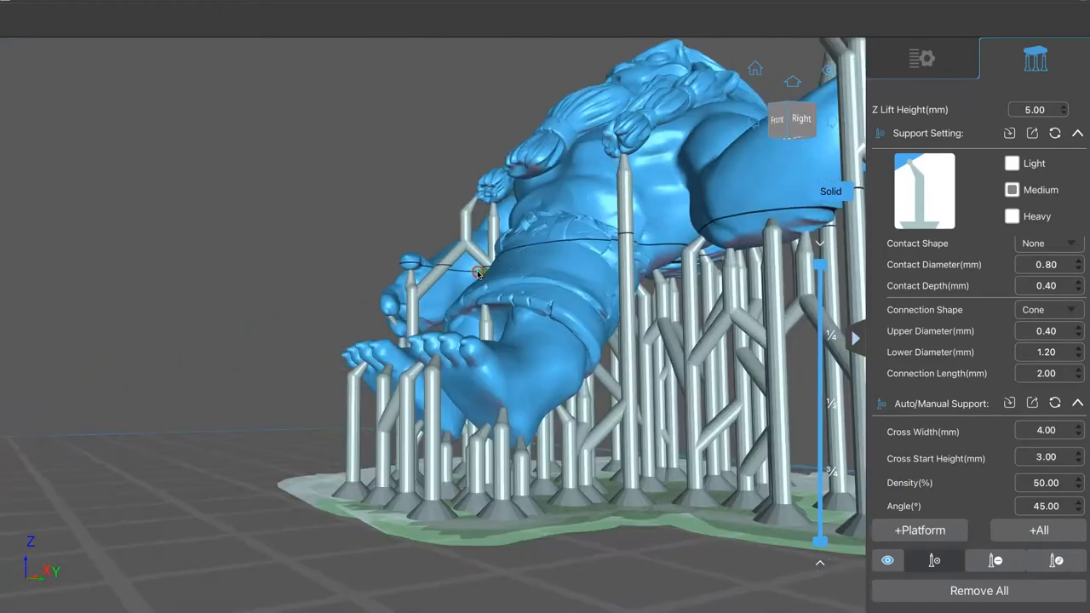
left_click_drag(477, 273, 507, 162)
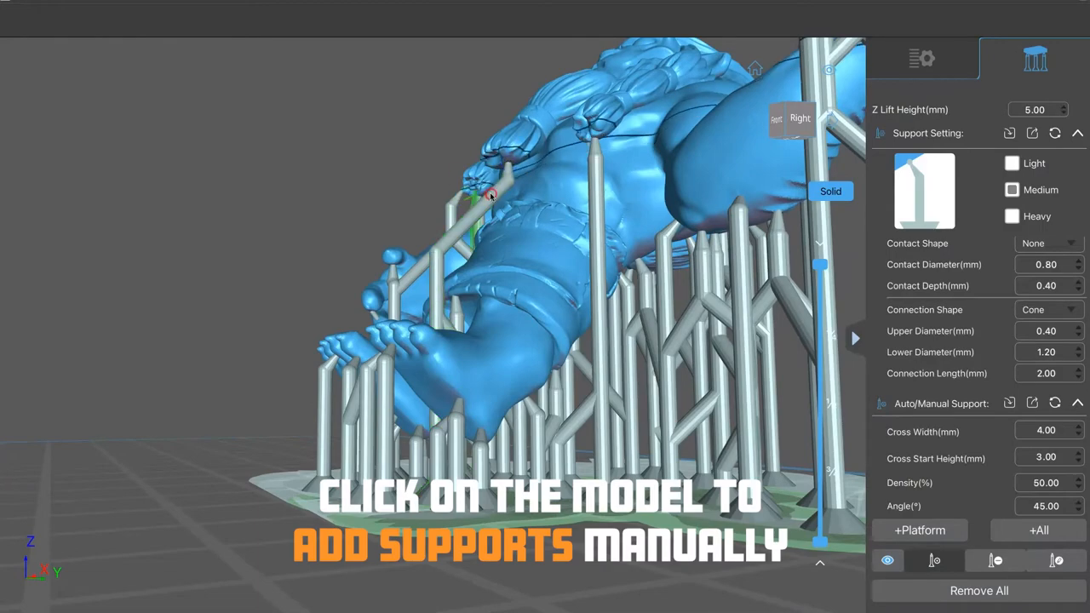
left_click_drag(490, 196, 553, 224)
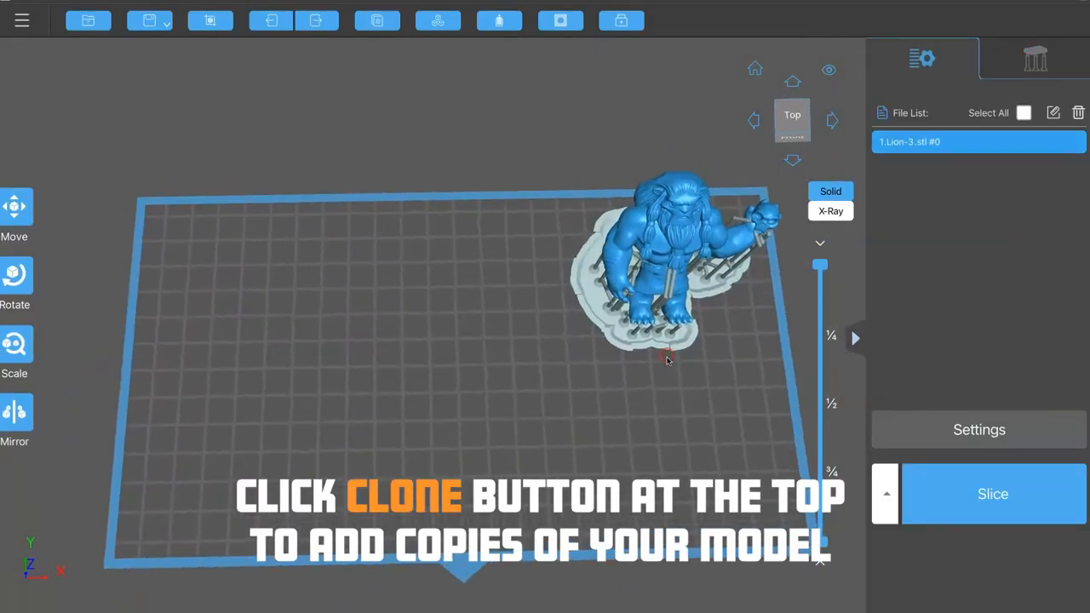
Clone the supported lion to six copies and nudge the last one into the top-middle gap.
left_click(376, 20)
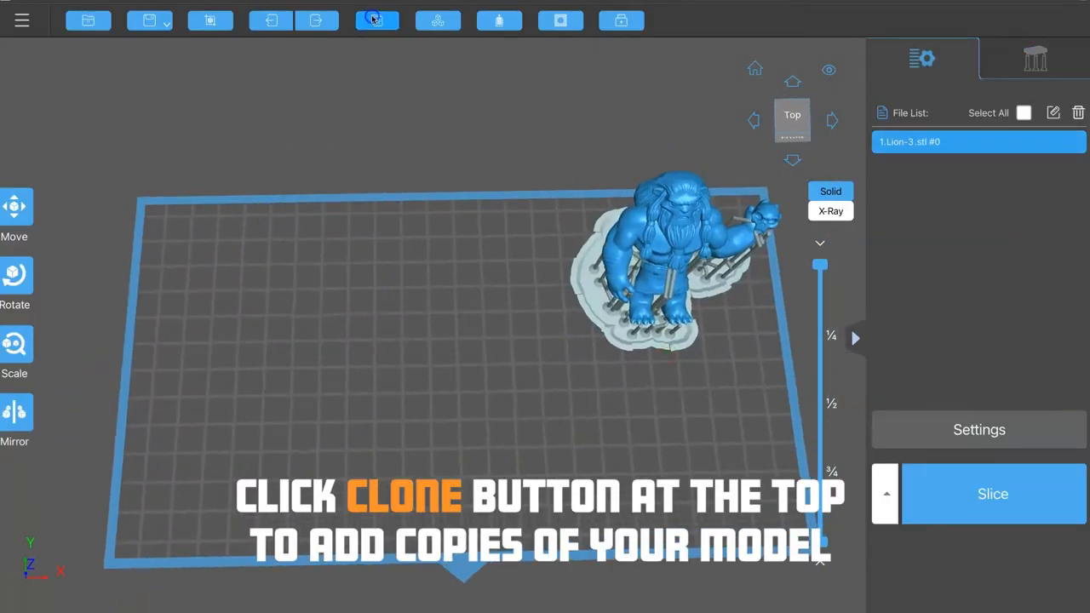
left_click(376, 20)
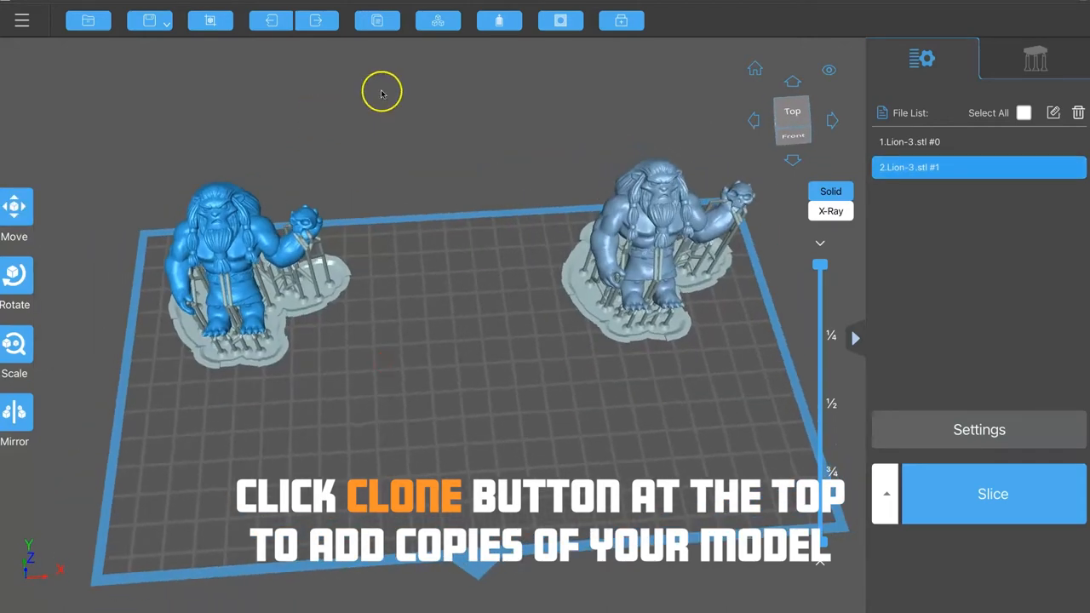
left_click(377, 20)
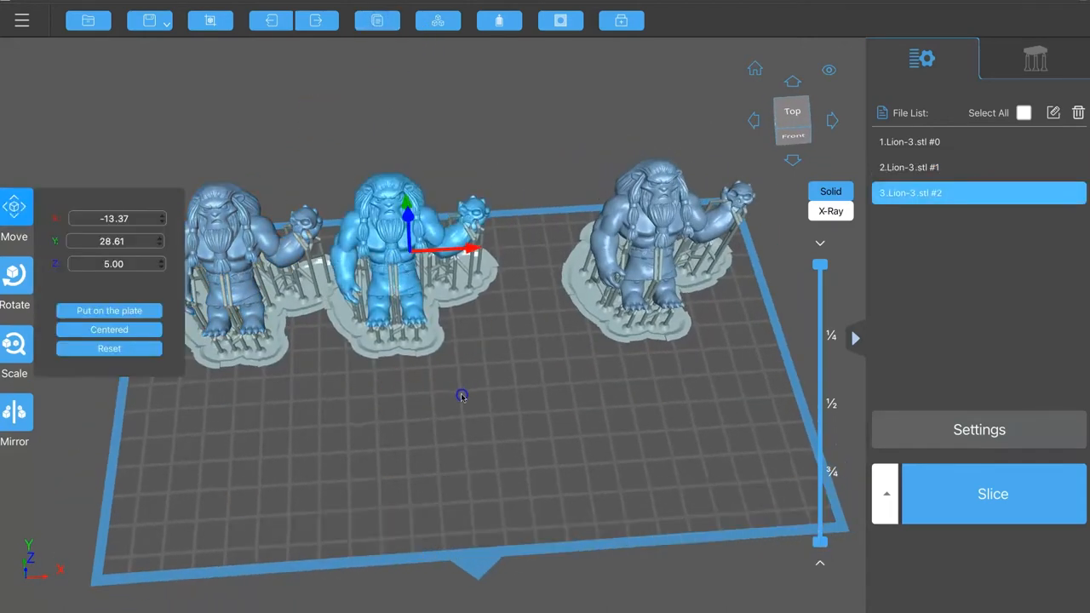
left_click(376, 21)
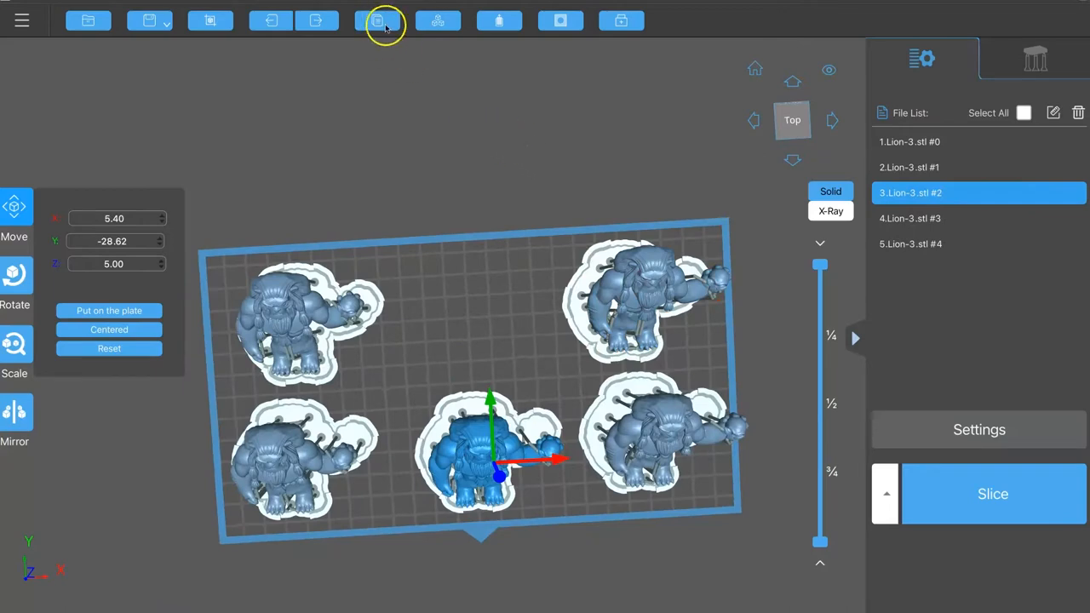
left_click(377, 20)
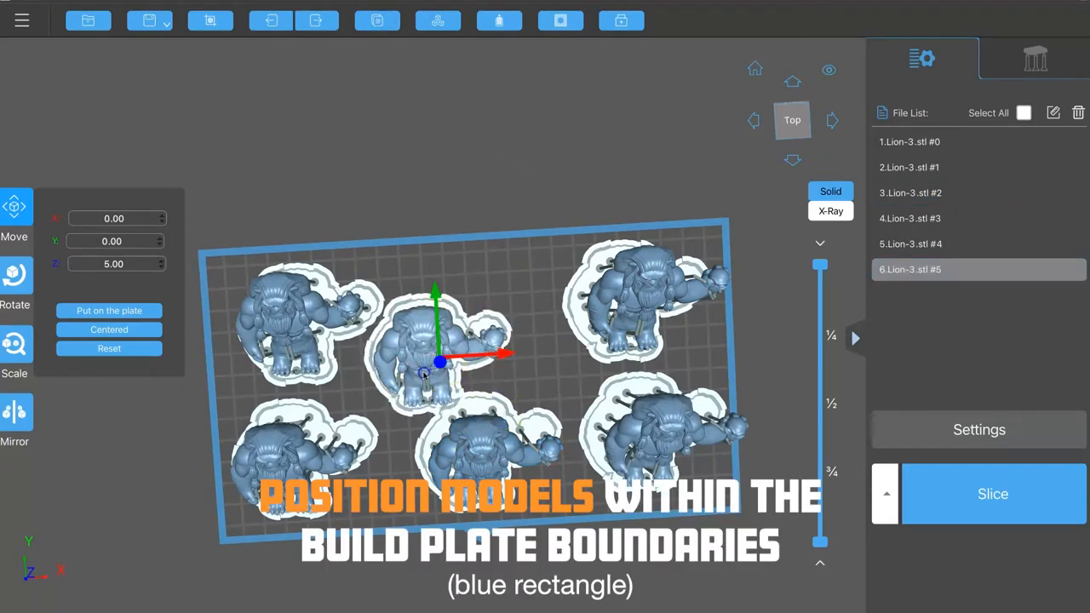
left_click_drag(435, 361, 490, 310)
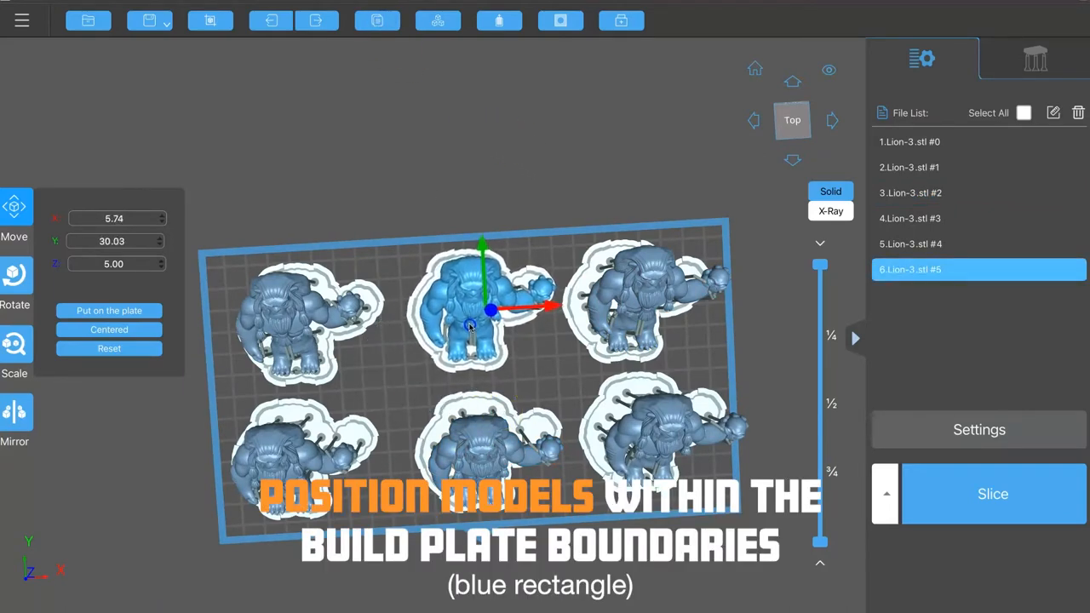
left_click_drag(477, 320, 490, 310)
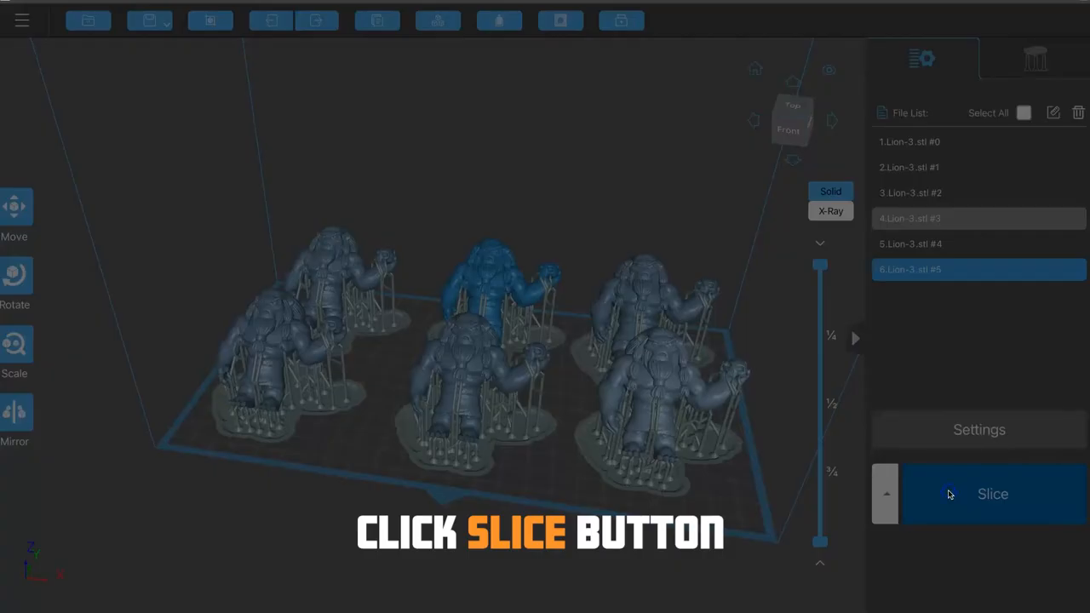
Slice the six-lion plate (about 2h35m print time) and scrub through layer cross-sections.
left_click(992, 494)
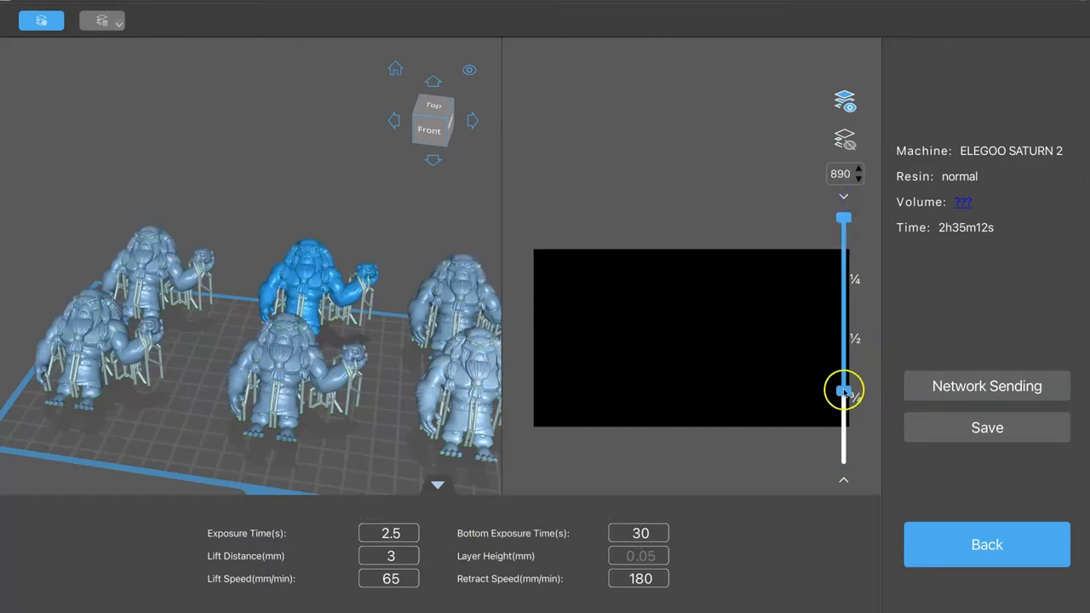
left_click_drag(843, 388, 843, 293)
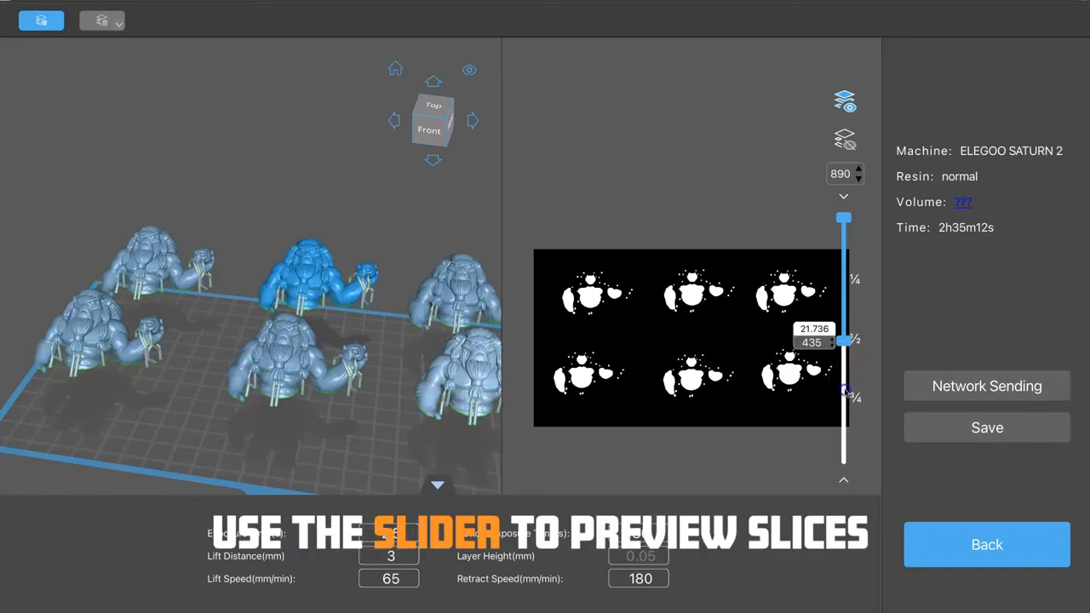
left_click_drag(843, 341, 844, 392)
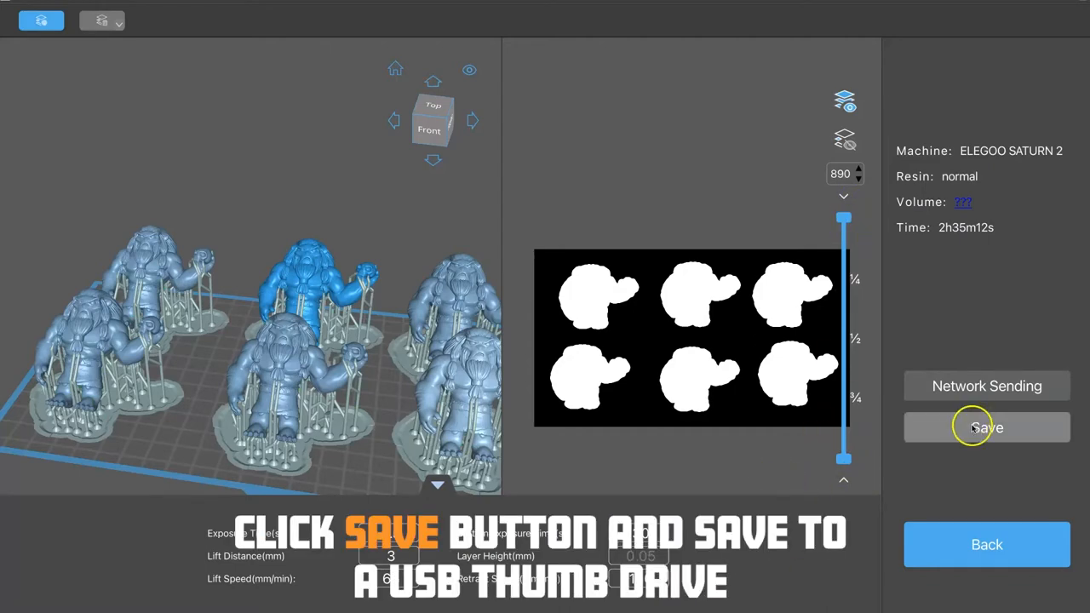
Save the sliced job as Lion-3_6-count.ctb on the NO NAME USB drive, replacing the existing copy.
left_click(986, 428)
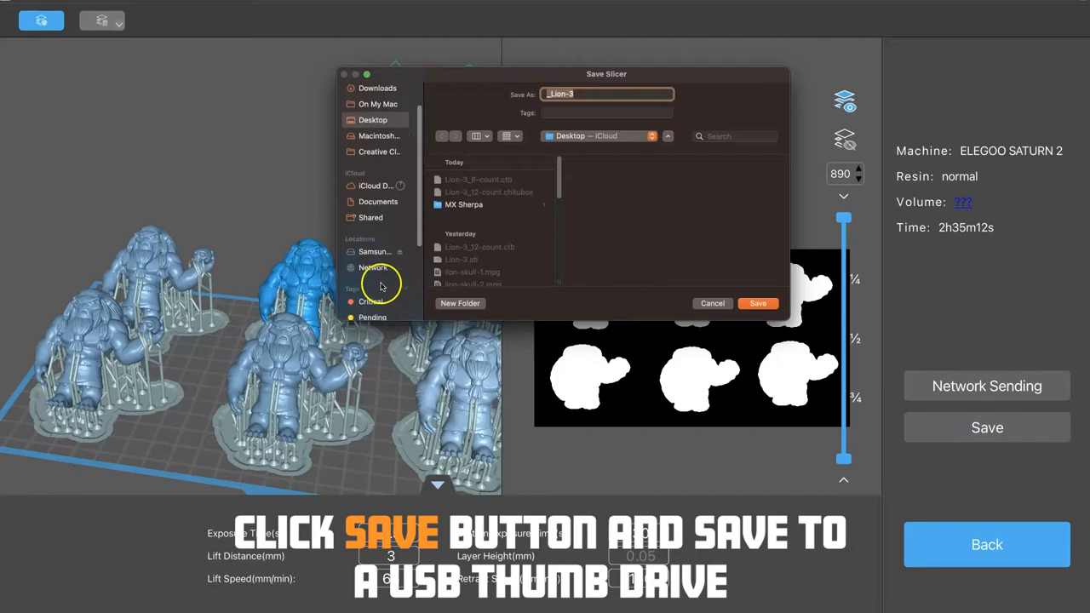
scroll("down", 3)
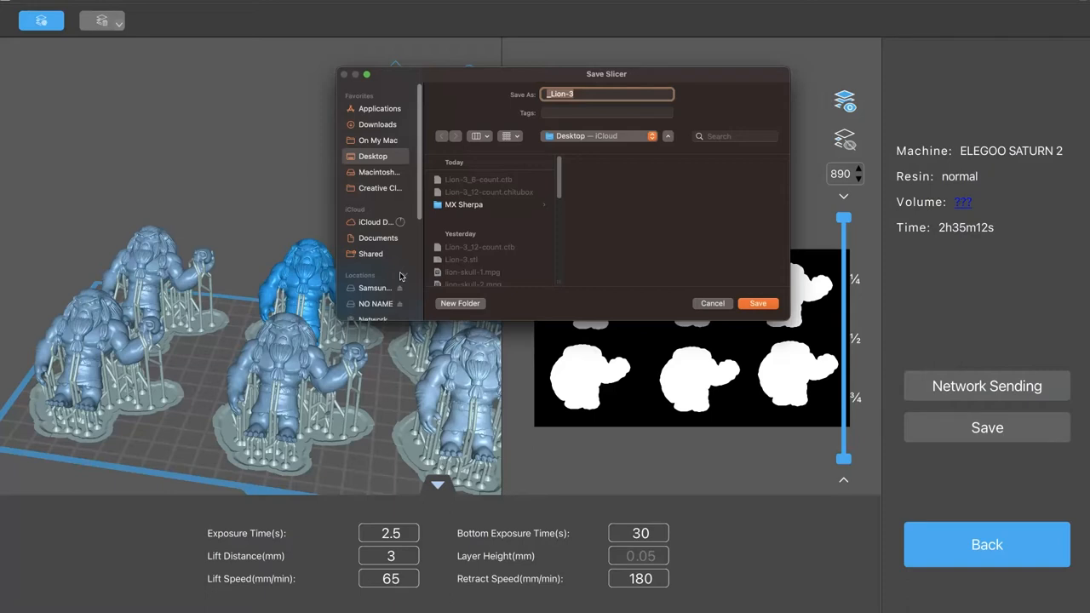
left_click(374, 303)
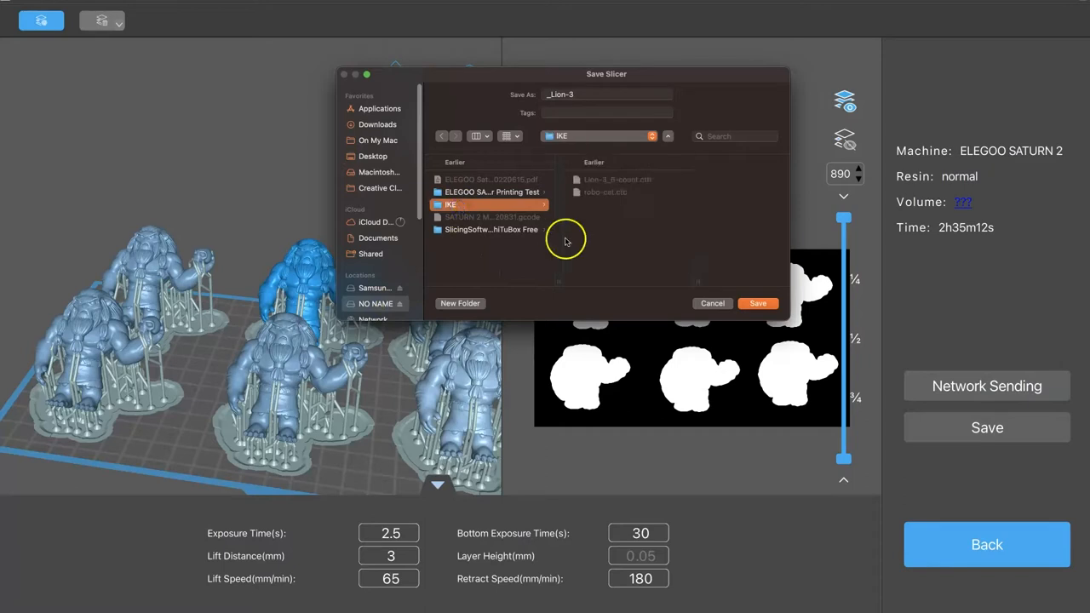
mouse_move(610, 187)
type("_6-count")
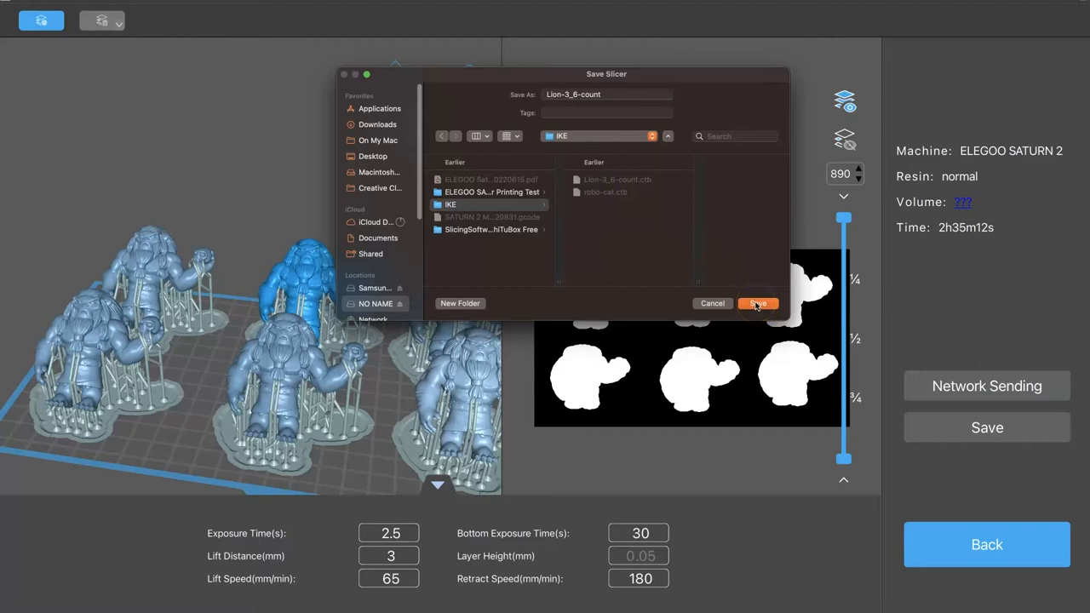
left_click(756, 303)
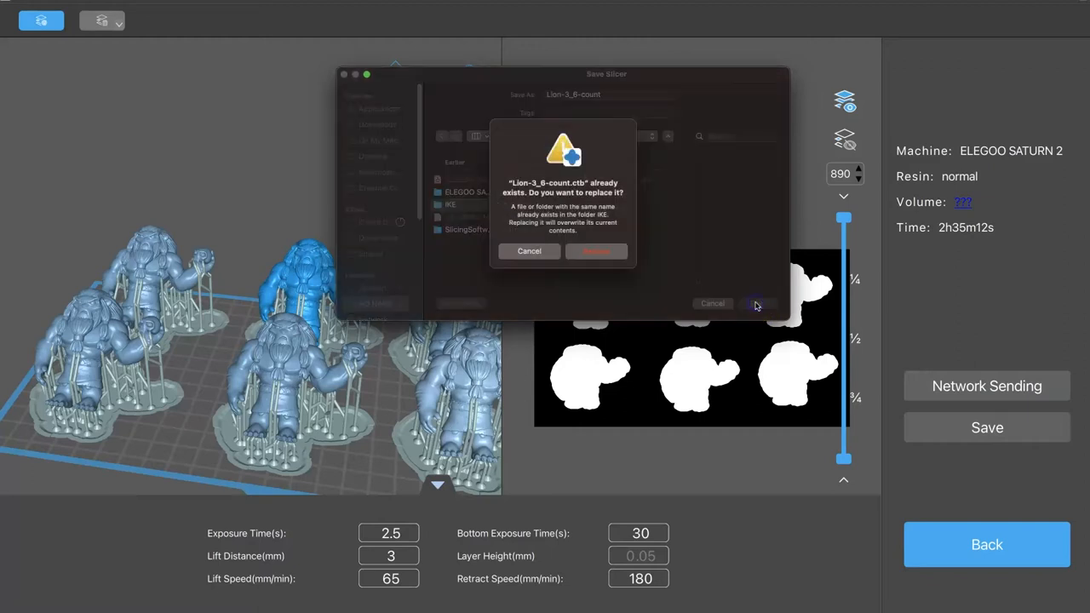
left_click(596, 252)
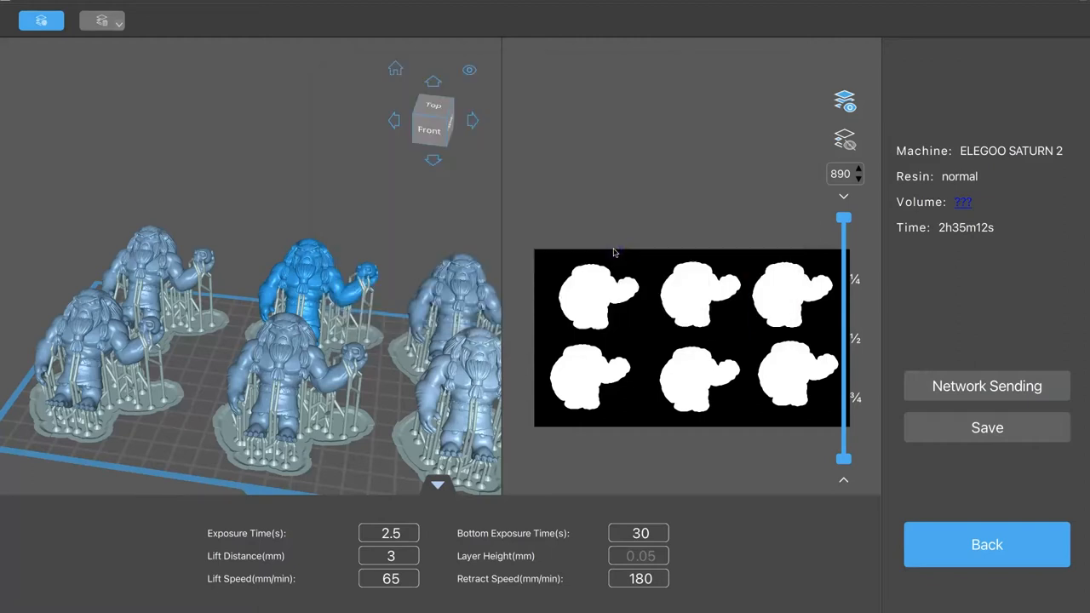